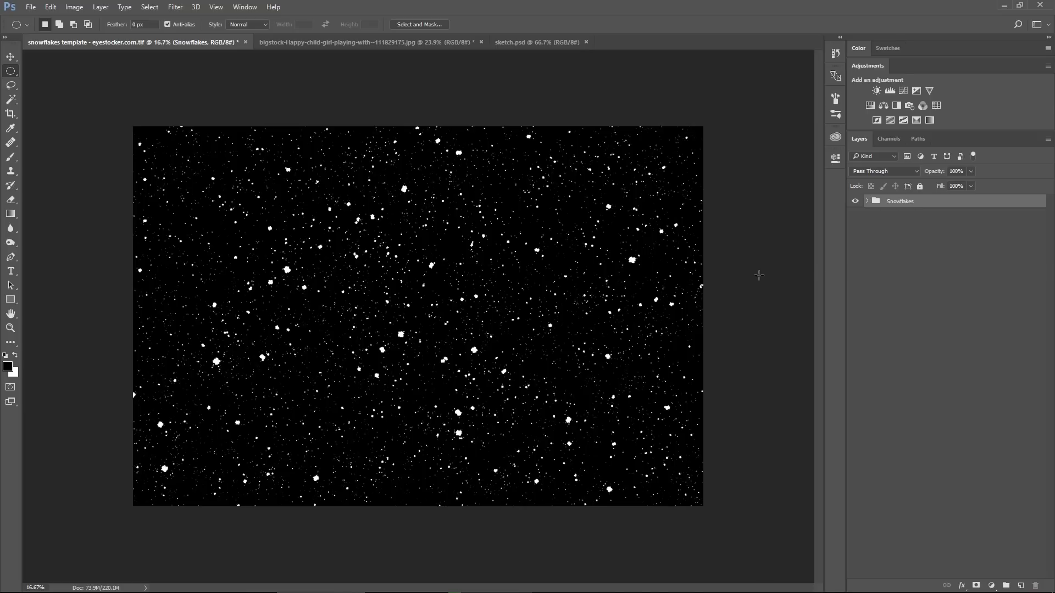
# - Review the template's Snowflakes group layers and the sketch of back, middle and front planes
pyautogui.click(367, 42)
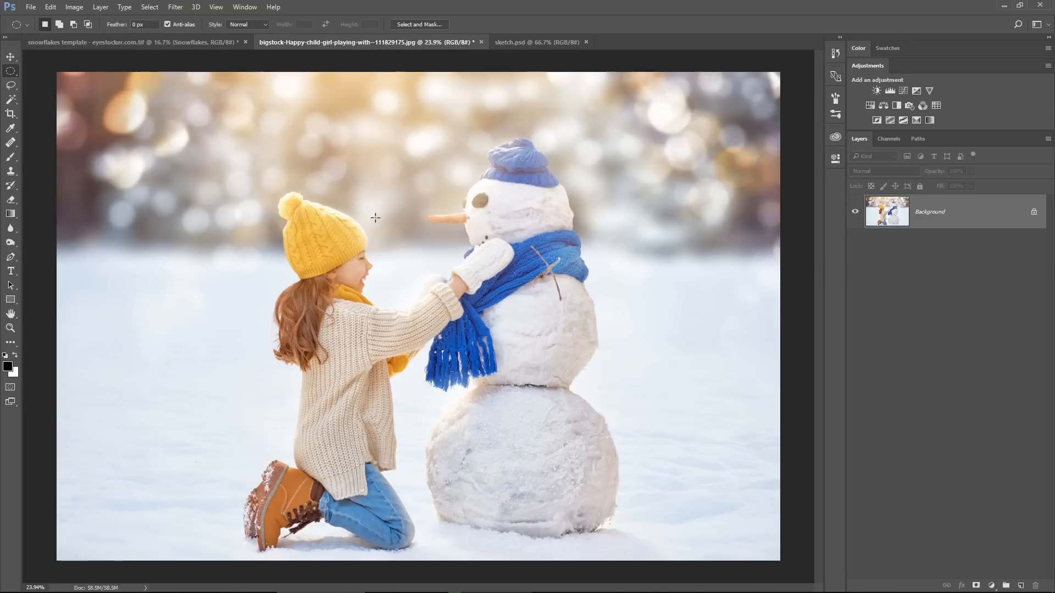
pyautogui.moveTo(461, 351)
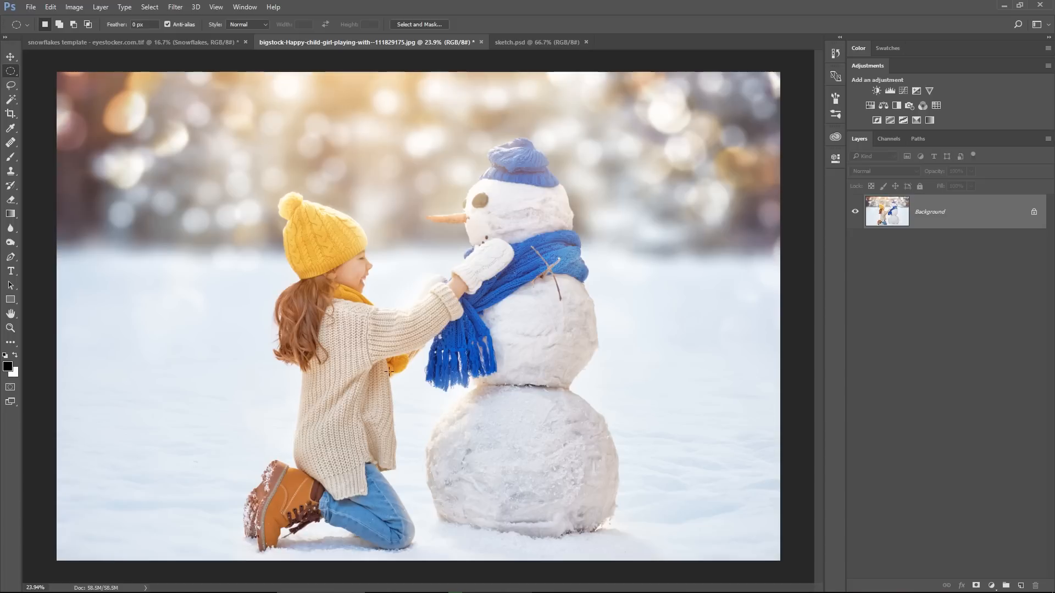
pyautogui.moveTo(445, 246)
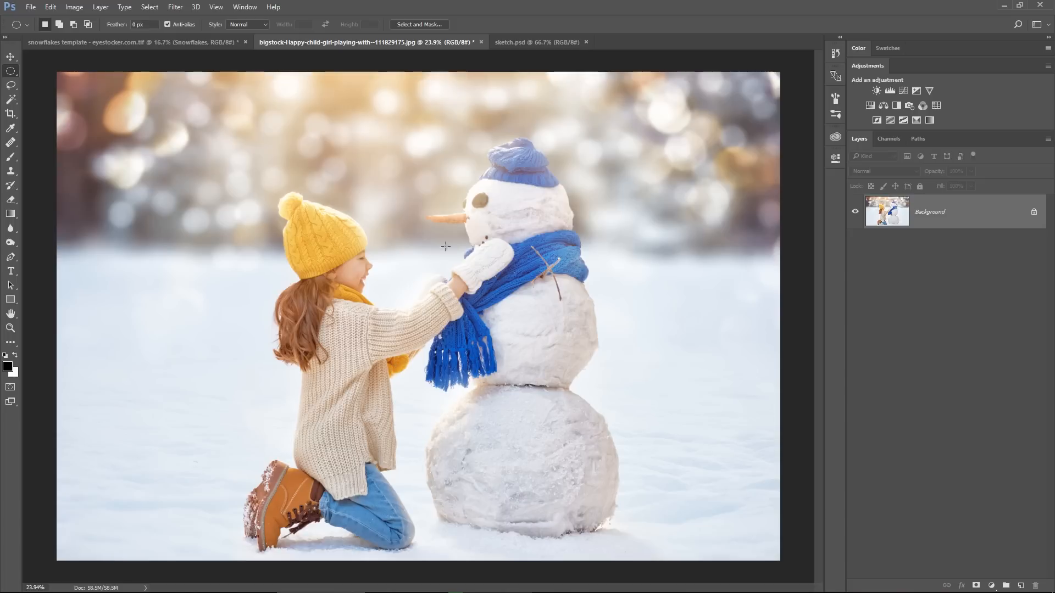
pyautogui.click(130, 42)
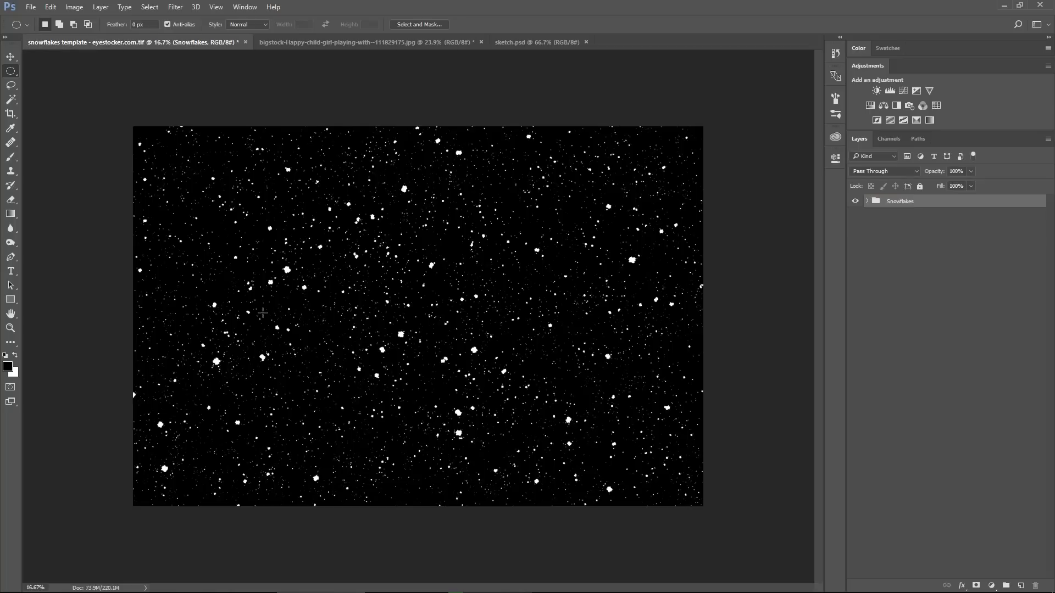
pyautogui.moveTo(612, 295)
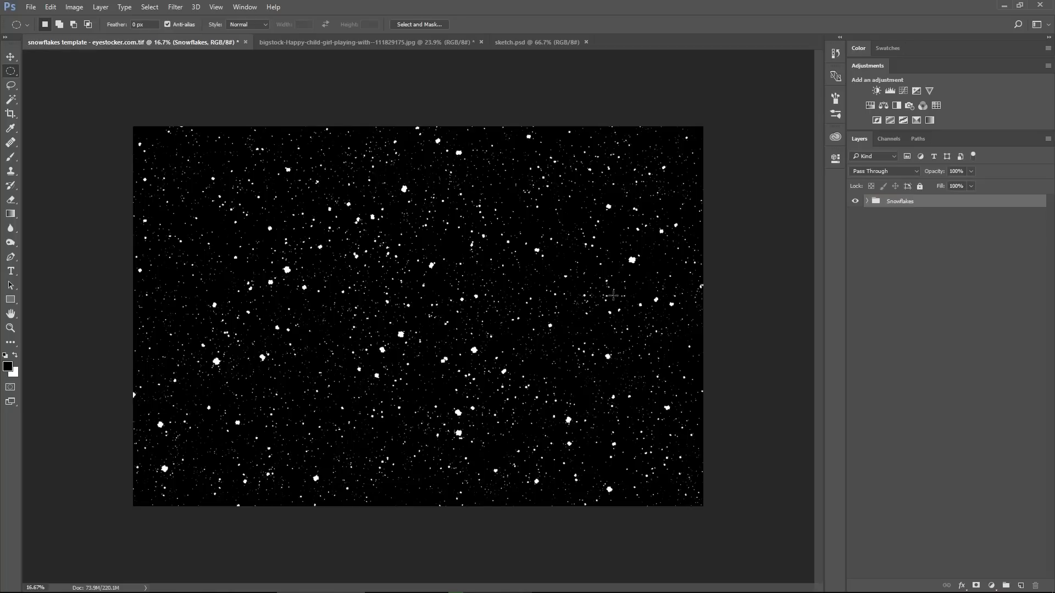
pyautogui.moveTo(678, 310)
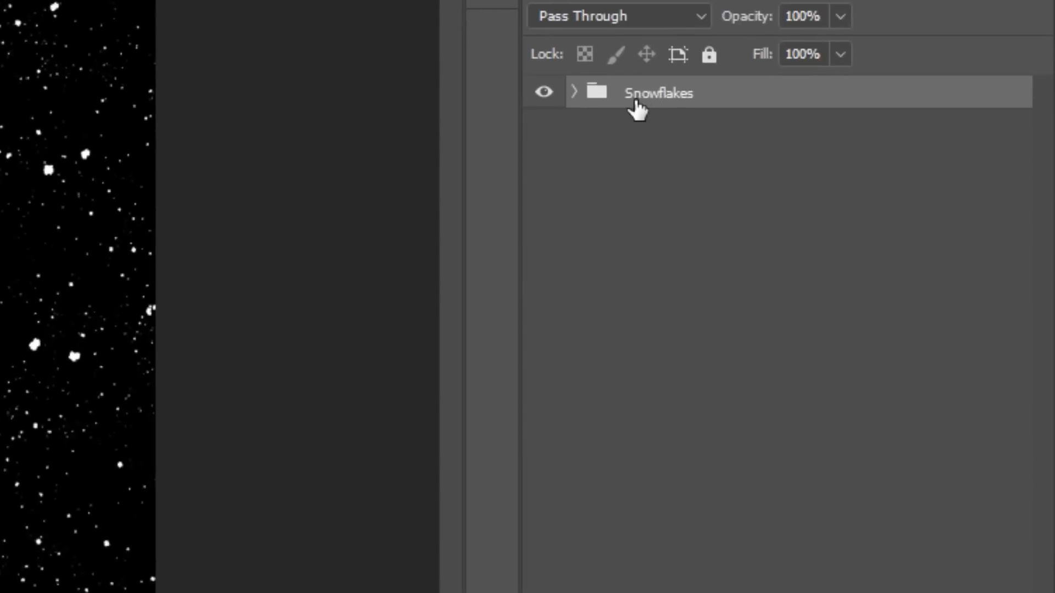
pyautogui.click(573, 92)
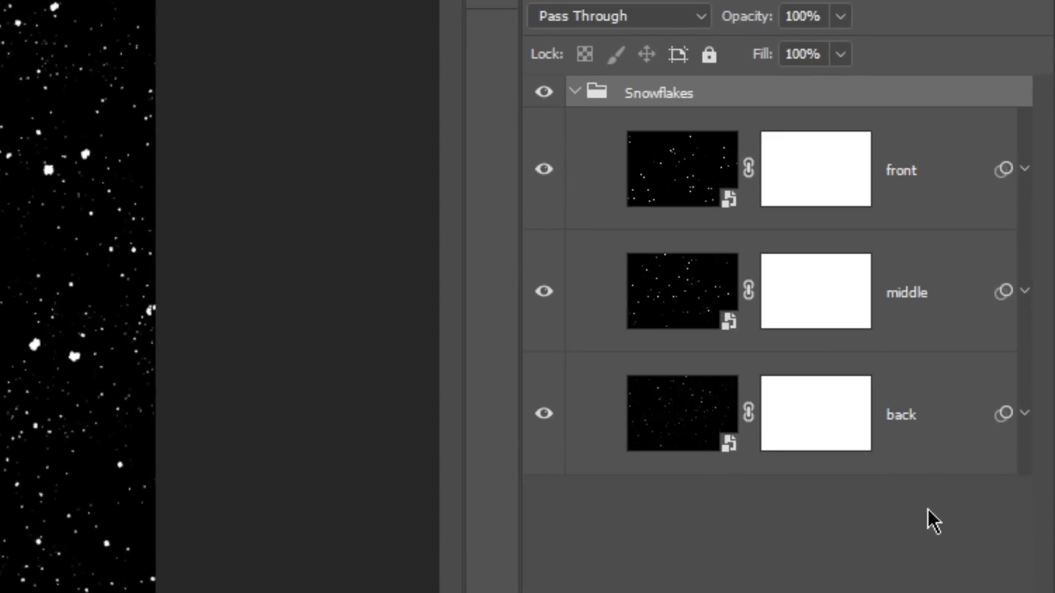
pyautogui.moveTo(904, 209)
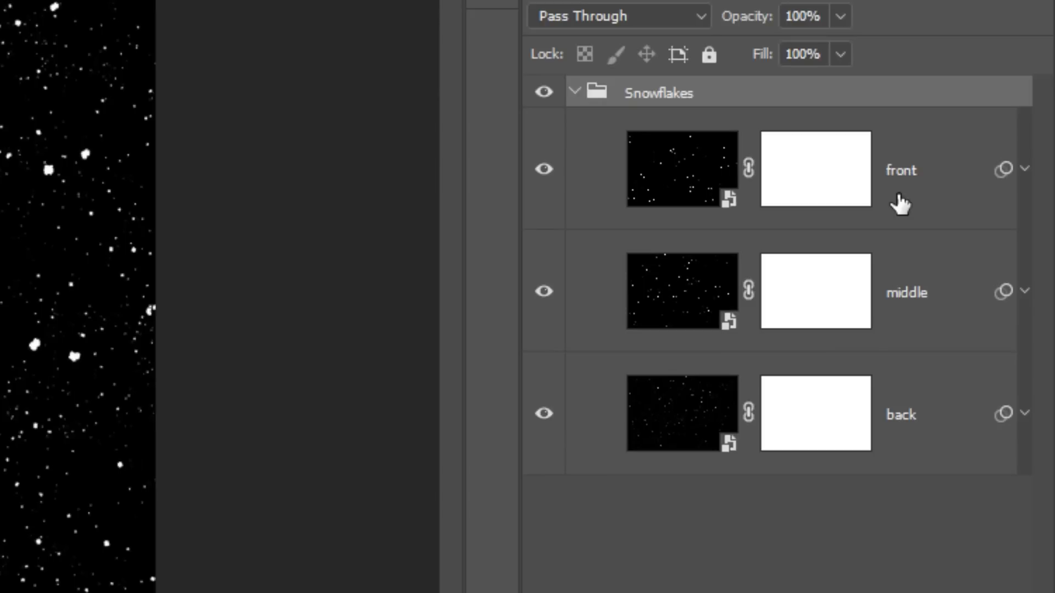
pyautogui.moveTo(814, 364)
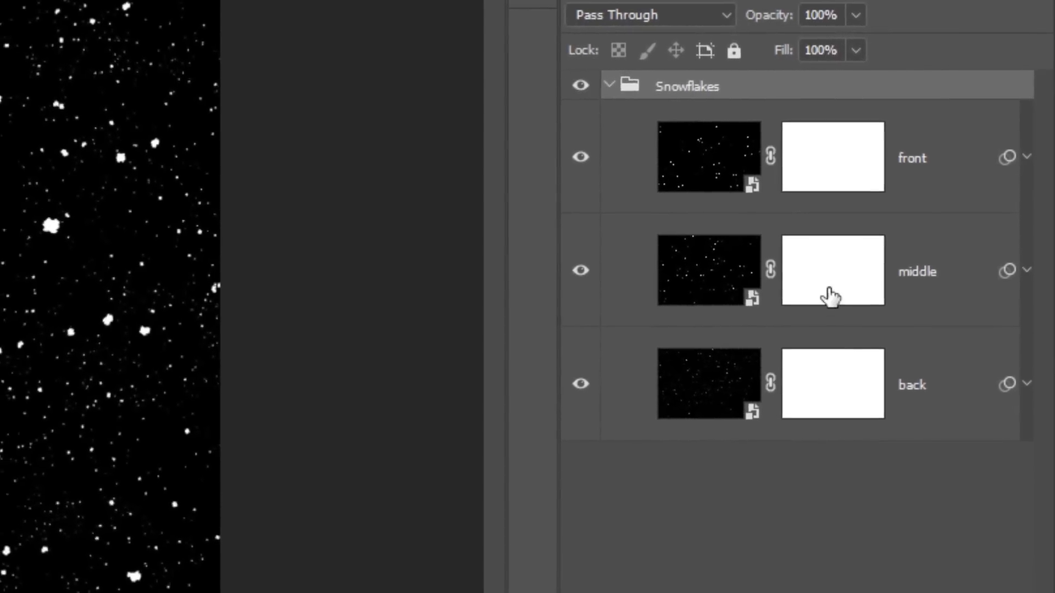
pyautogui.click(1008, 158)
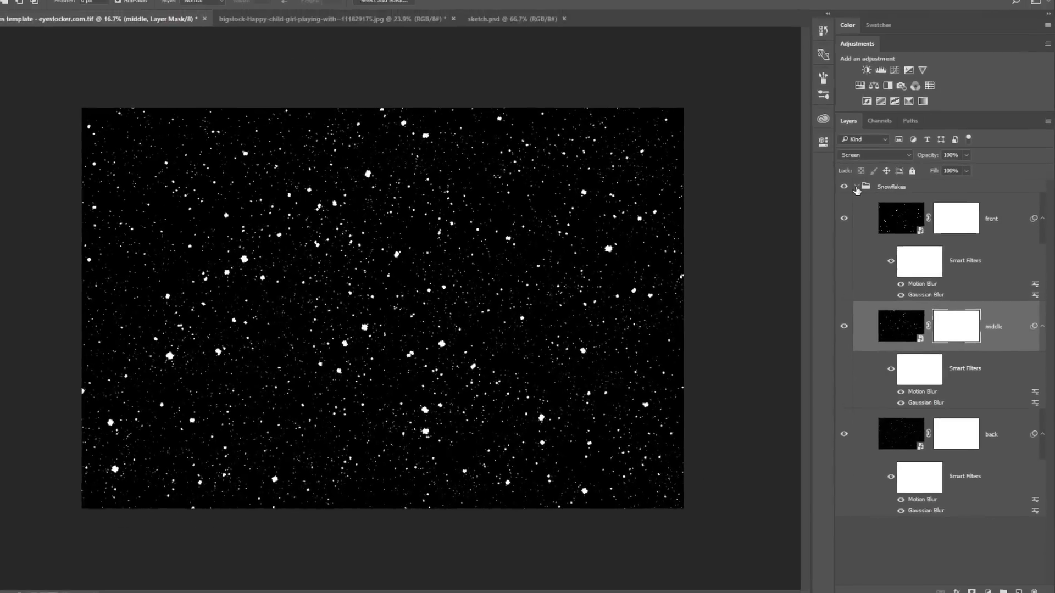
pyautogui.click(866, 186)
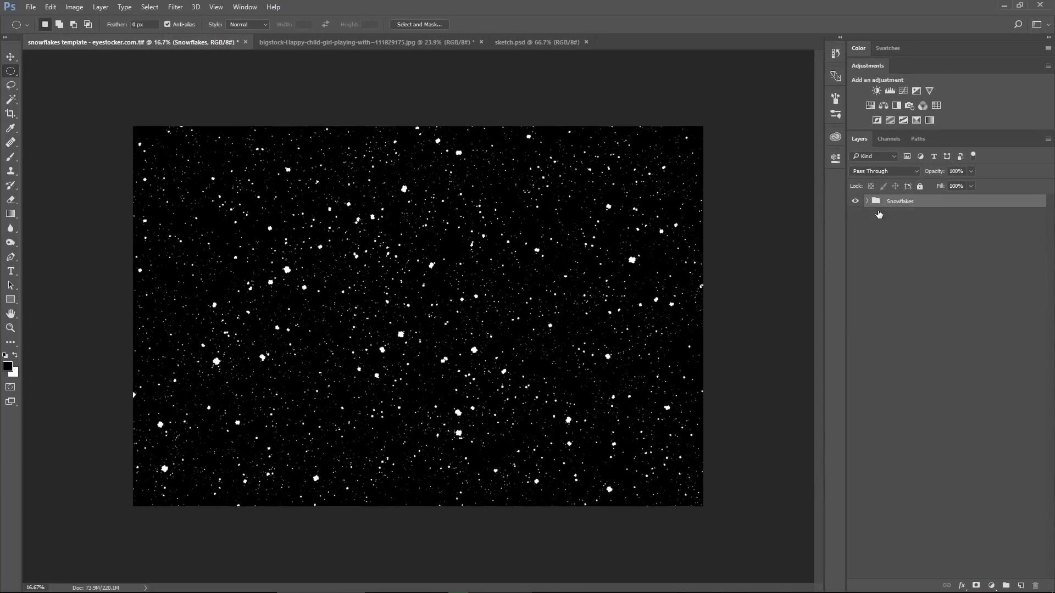
pyautogui.moveTo(771, 304)
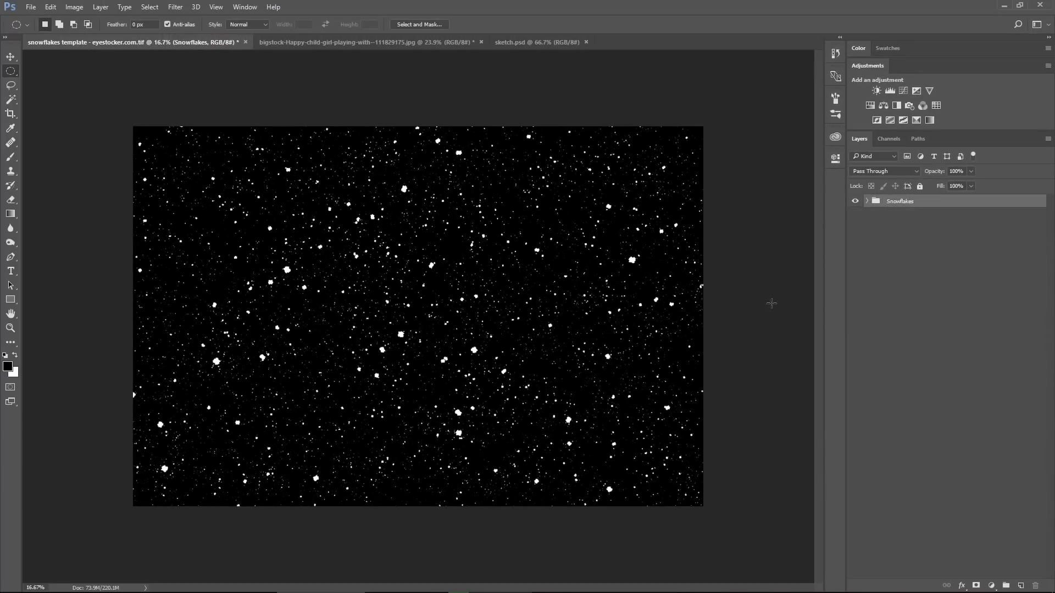
pyautogui.moveTo(737, 291)
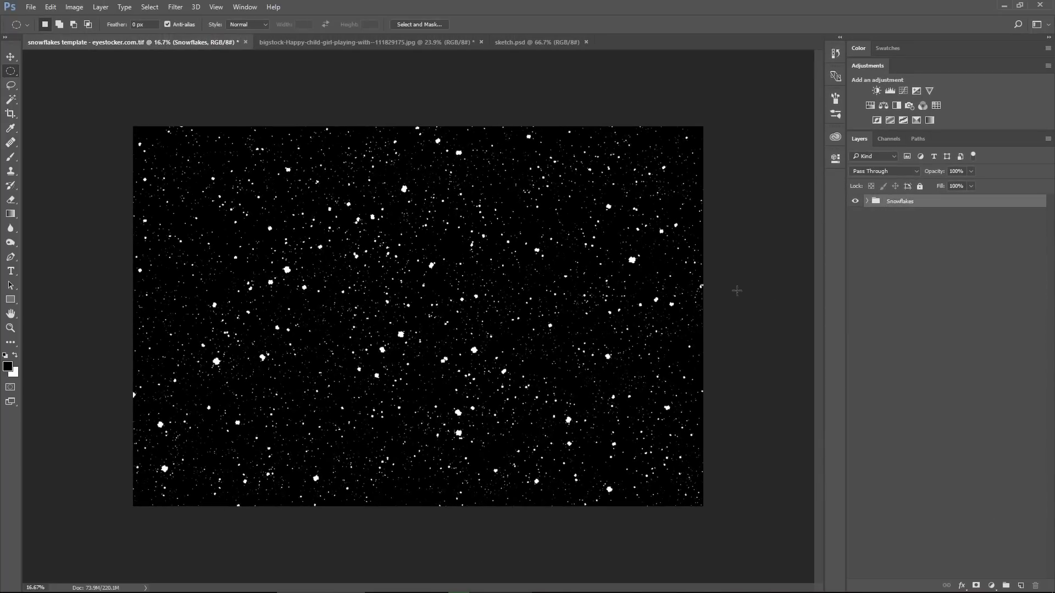
pyautogui.moveTo(777, 233)
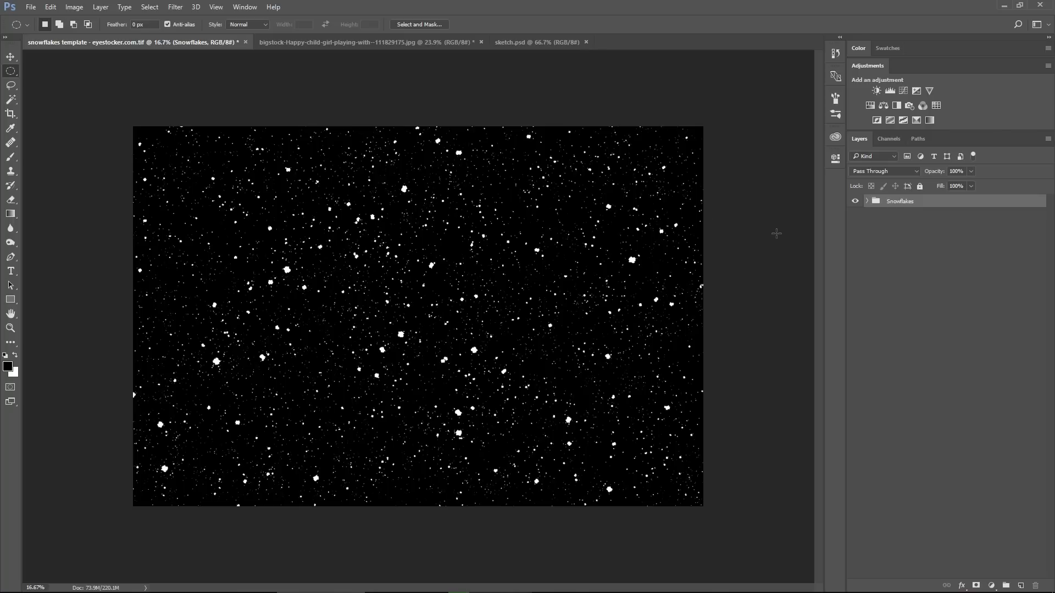
pyautogui.moveTo(760, 210)
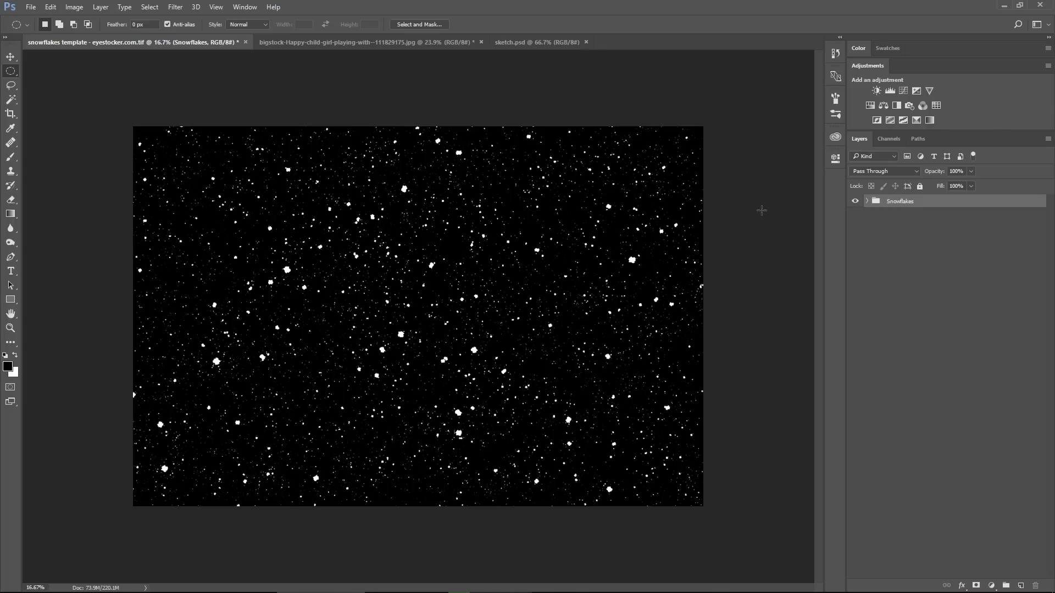
pyautogui.click(536, 42)
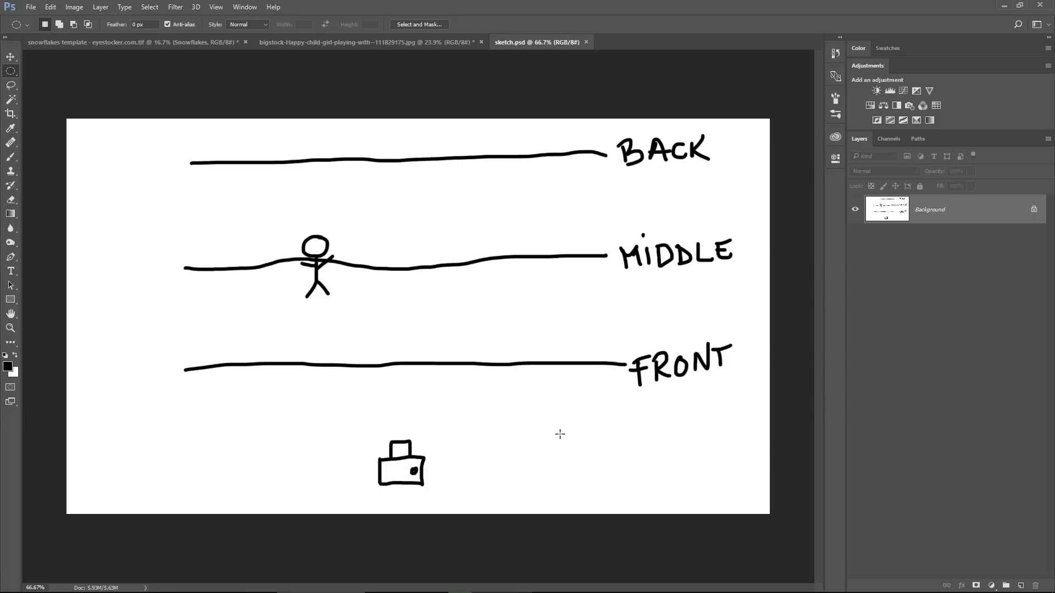
pyautogui.moveTo(340, 268)
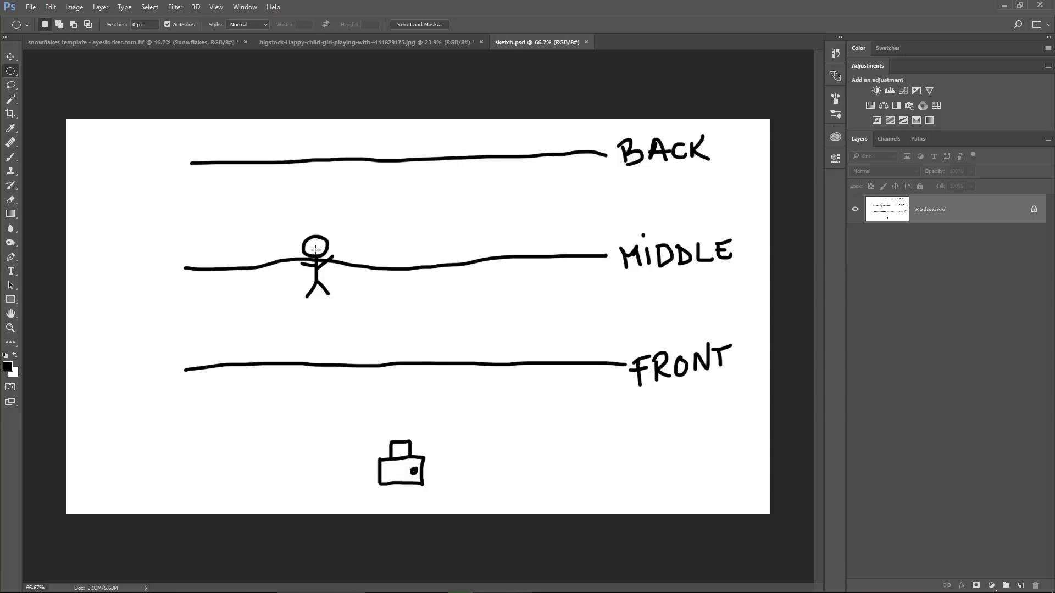
pyautogui.moveTo(377, 286)
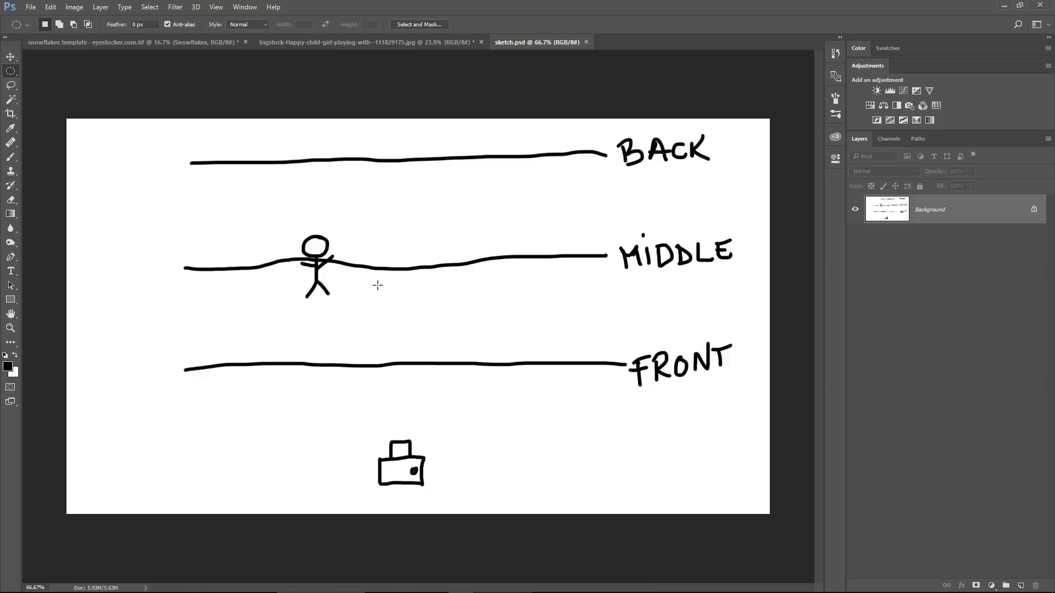
pyautogui.moveTo(394, 279)
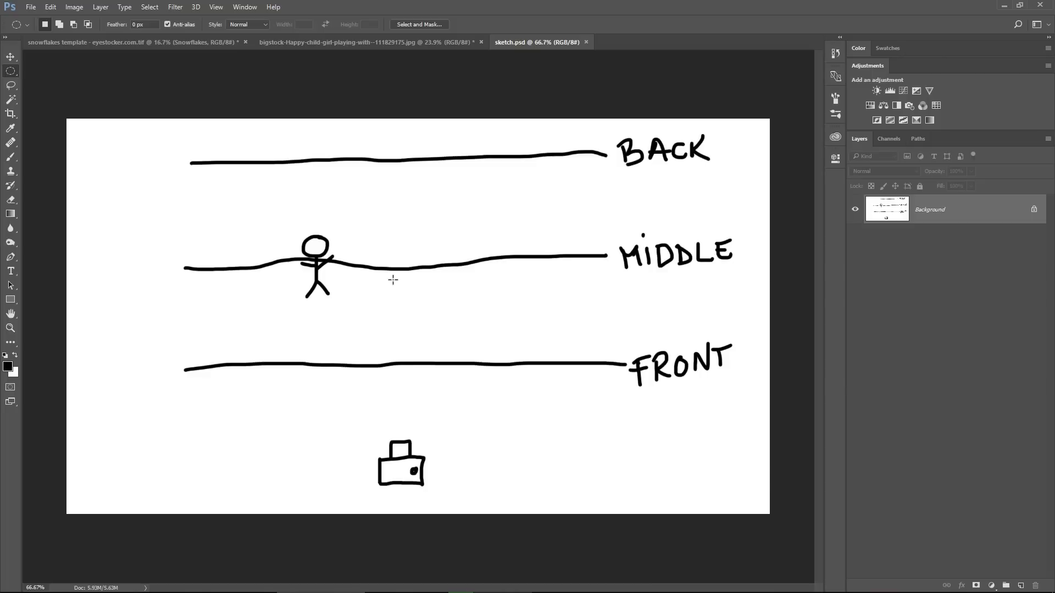
pyautogui.moveTo(503, 282)
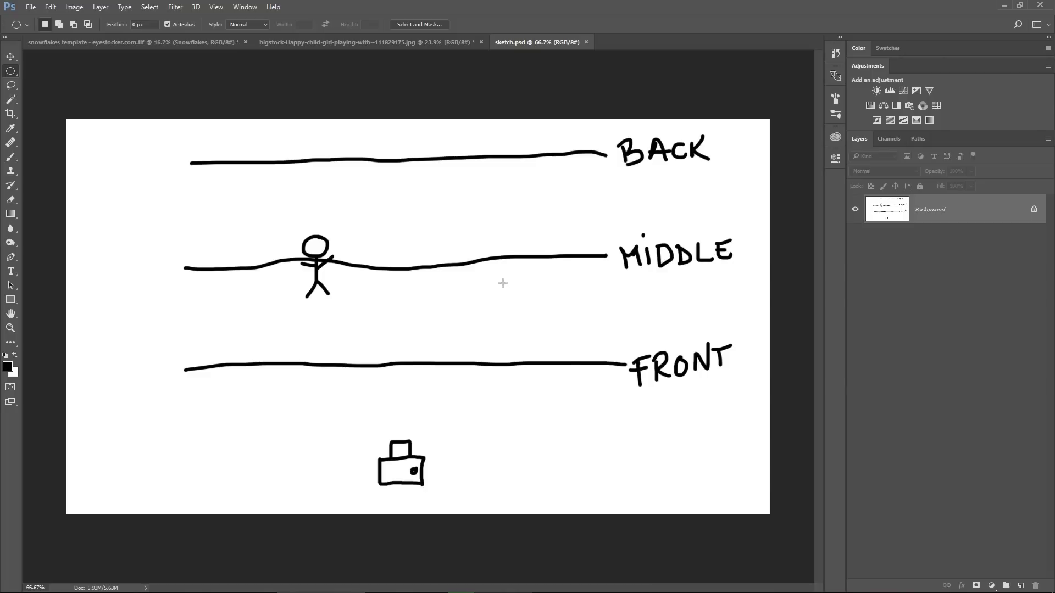
pyautogui.moveTo(501, 284)
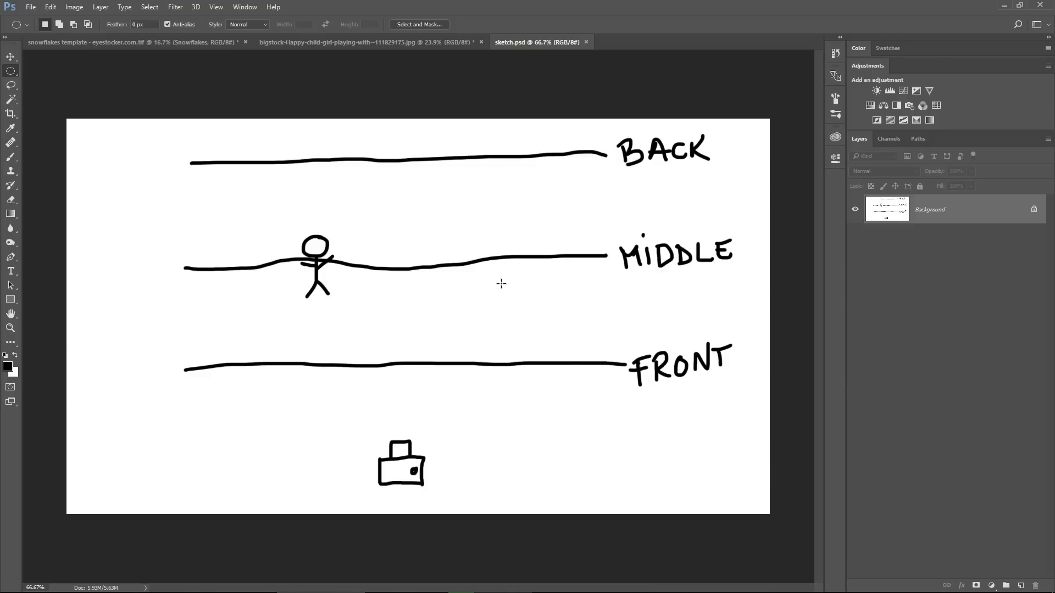
pyautogui.moveTo(441, 150)
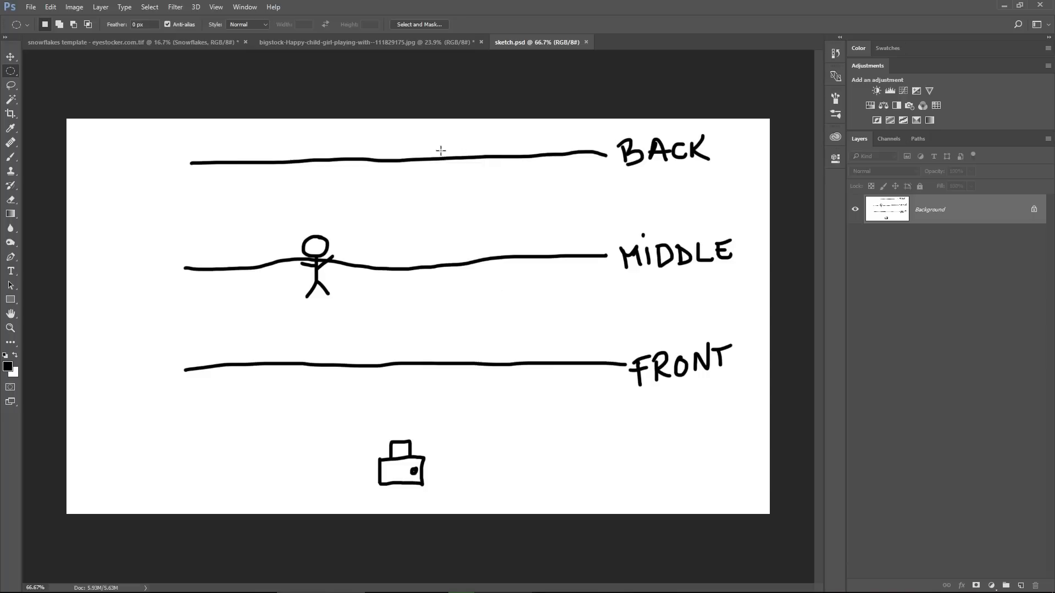
pyautogui.moveTo(633, 157)
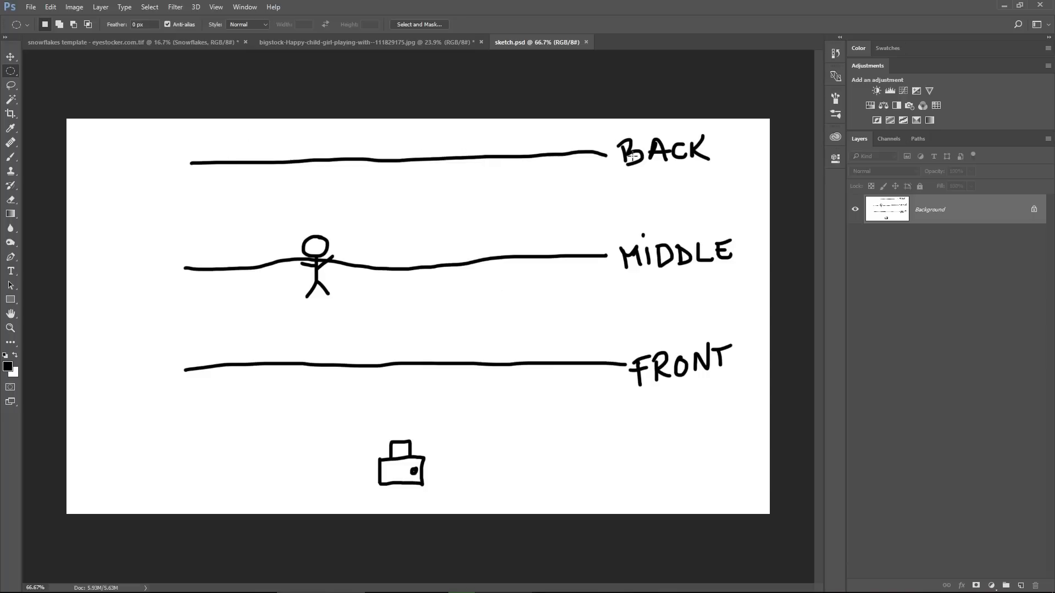
pyautogui.moveTo(614, 178)
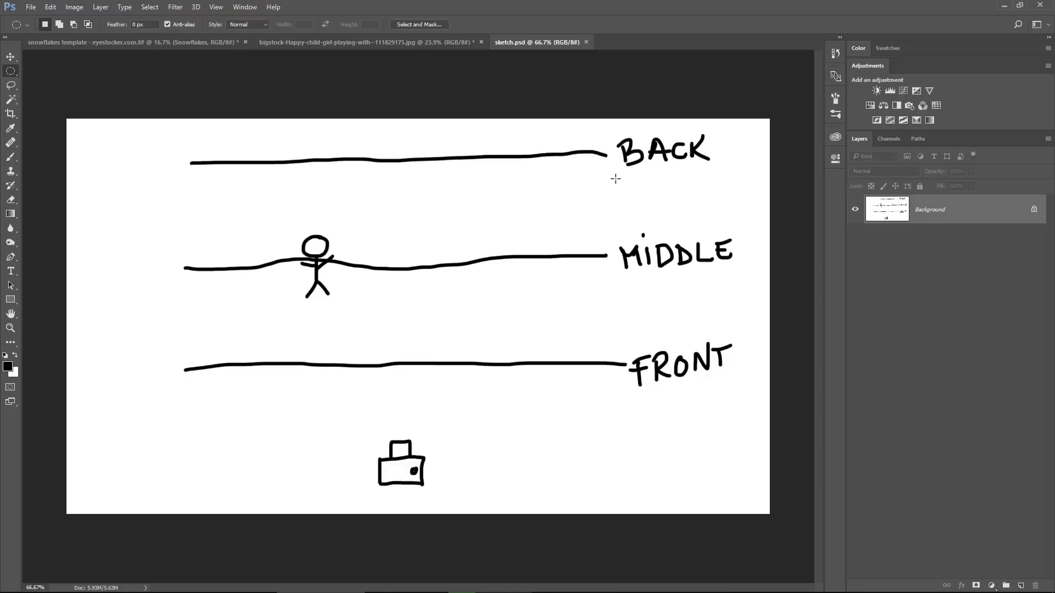
pyautogui.moveTo(616, 200)
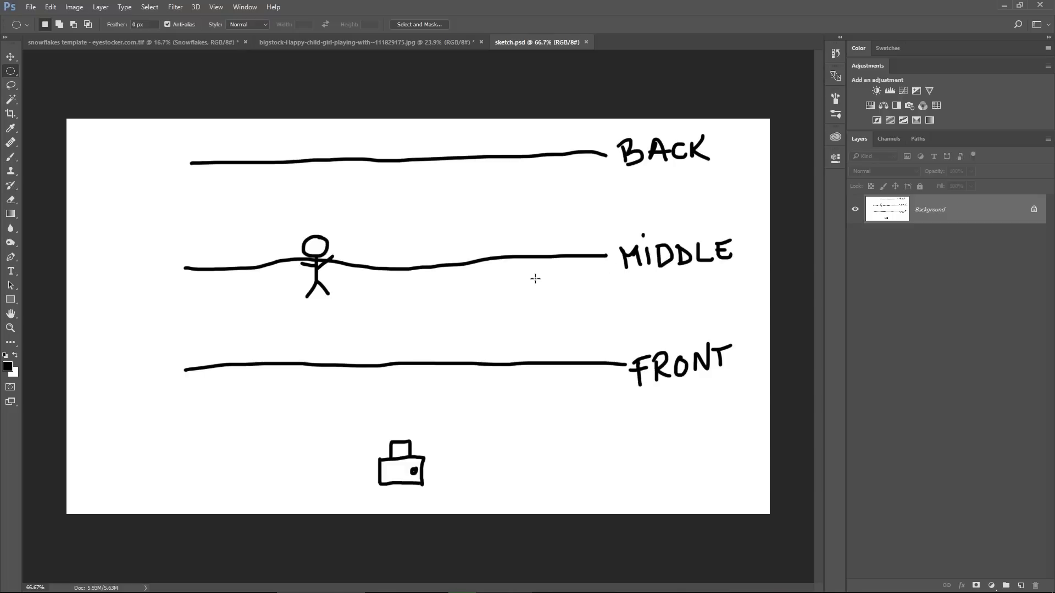
pyautogui.moveTo(307, 287)
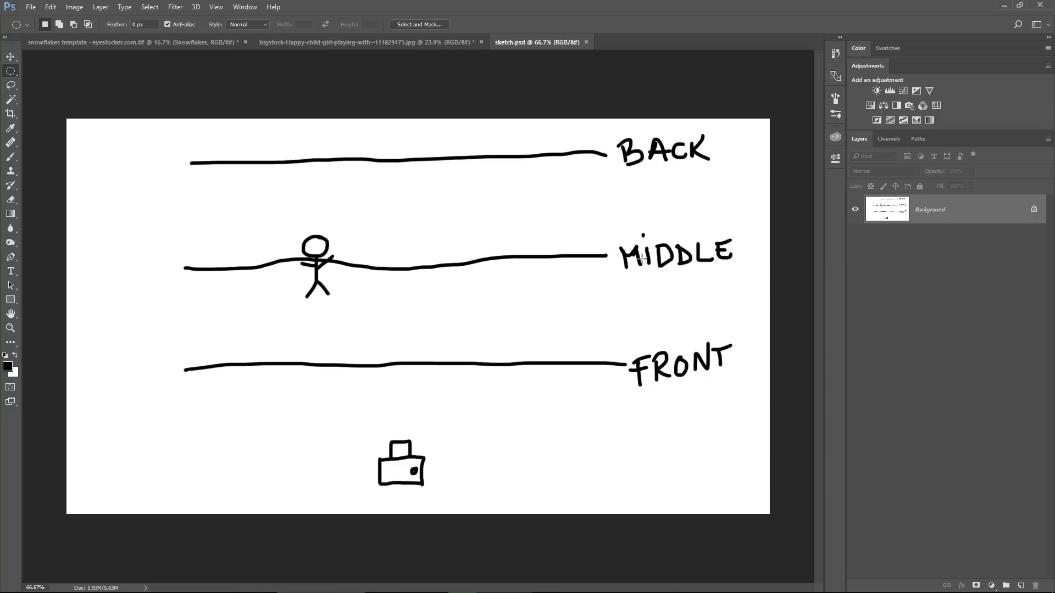
pyautogui.moveTo(546, 323)
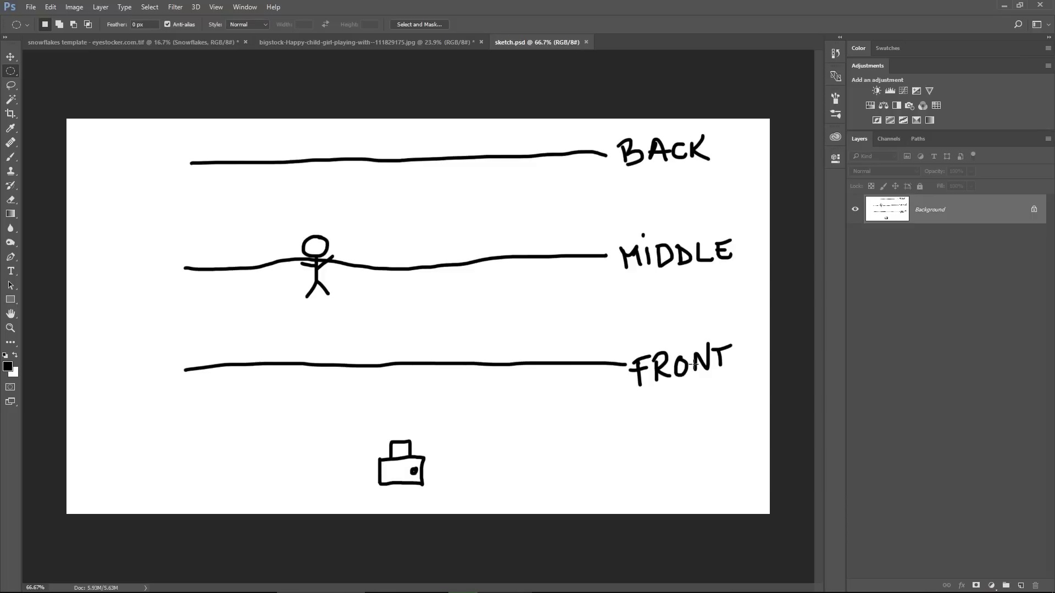
pyautogui.moveTo(542, 329)
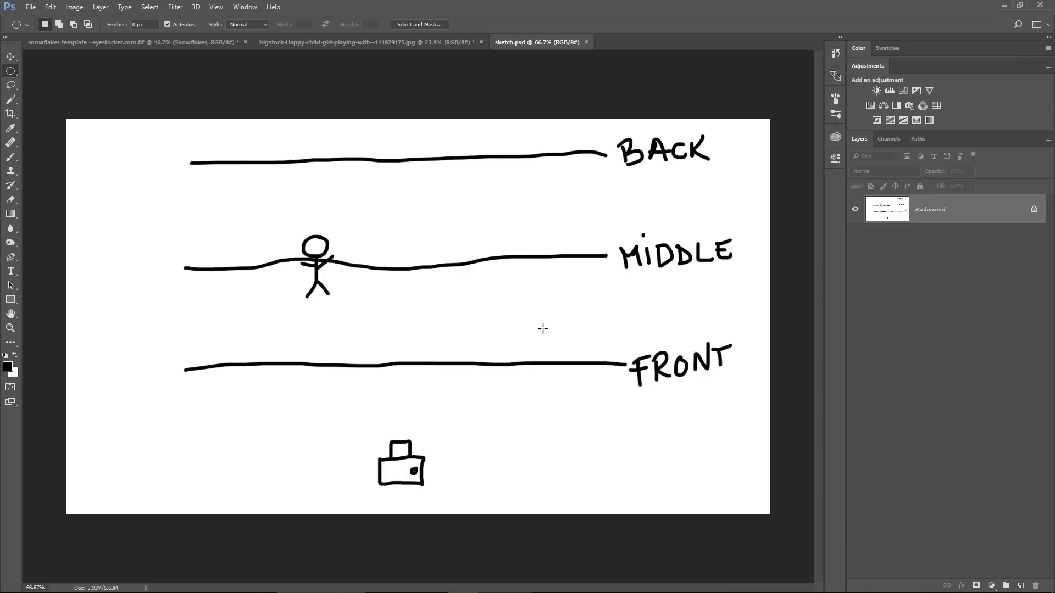
pyautogui.moveTo(475, 241)
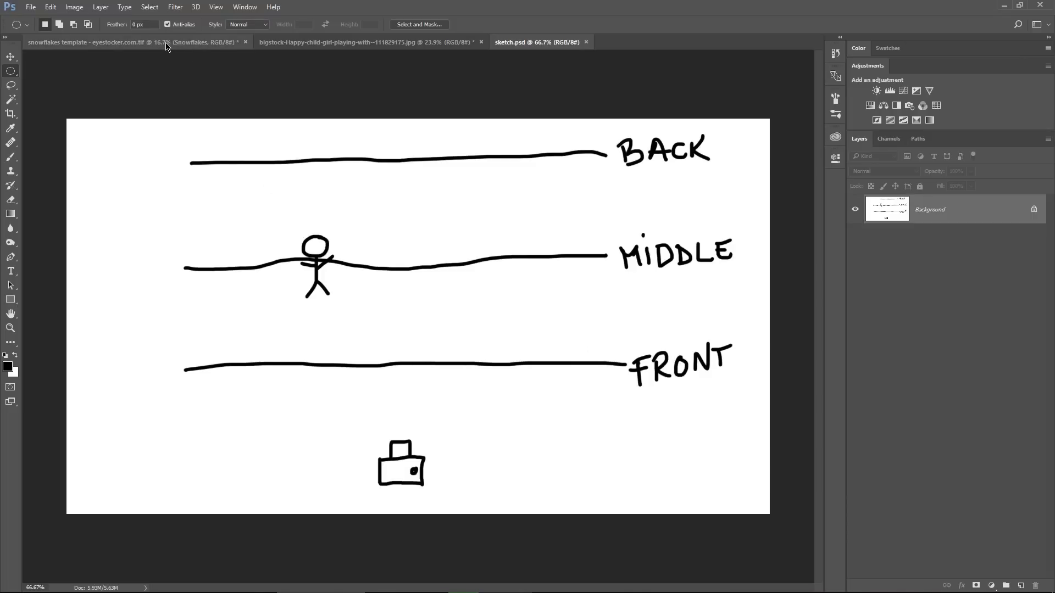
# - Check the template's Image Size (6223 × 4149 px, 300 ppi) and cancel without changes
pyautogui.click(127, 42)
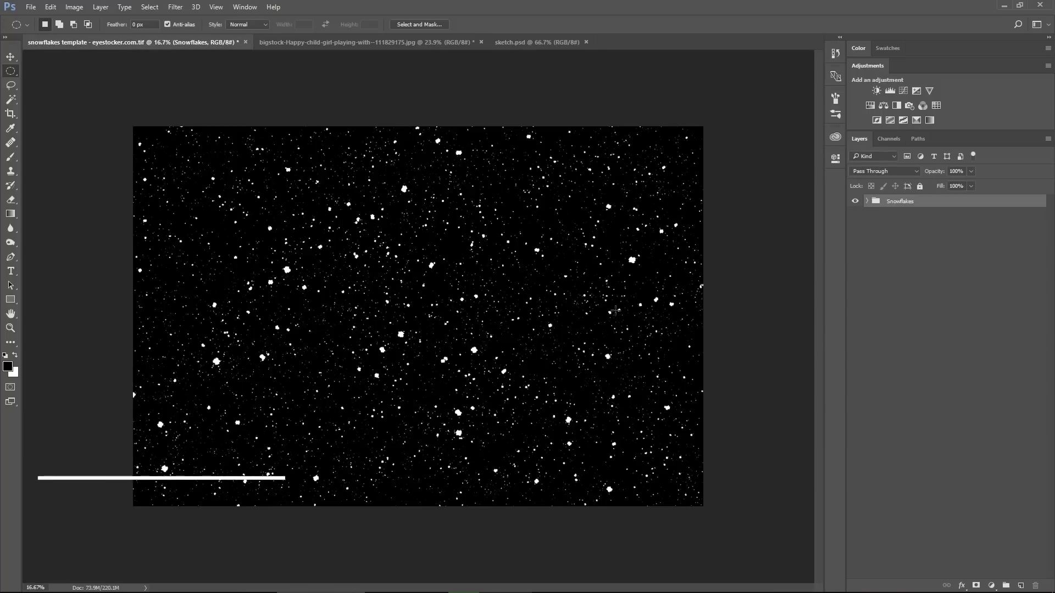
pyautogui.click(74, 7)
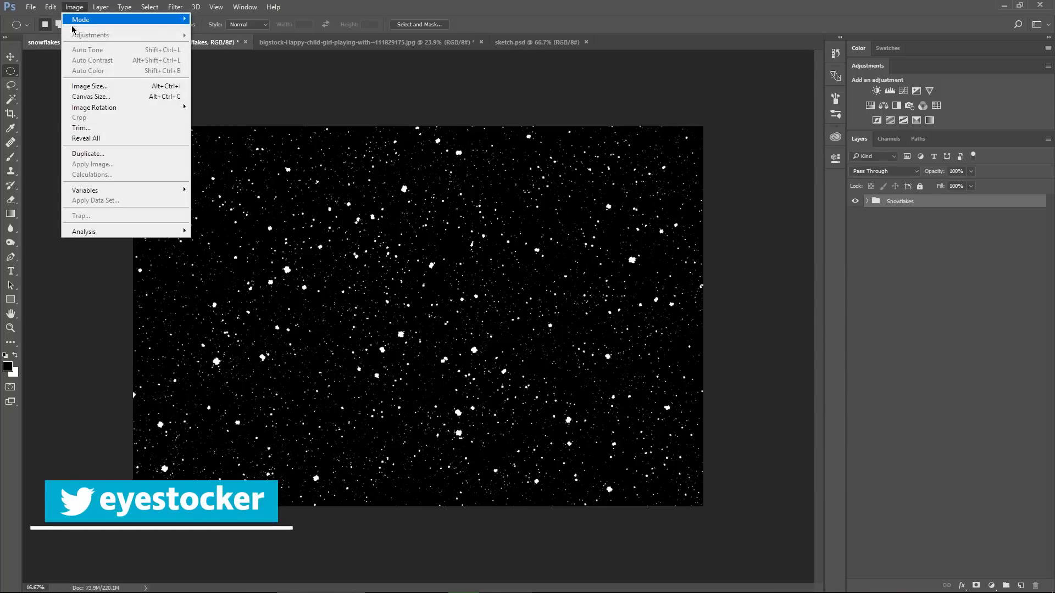
pyautogui.click(89, 86)
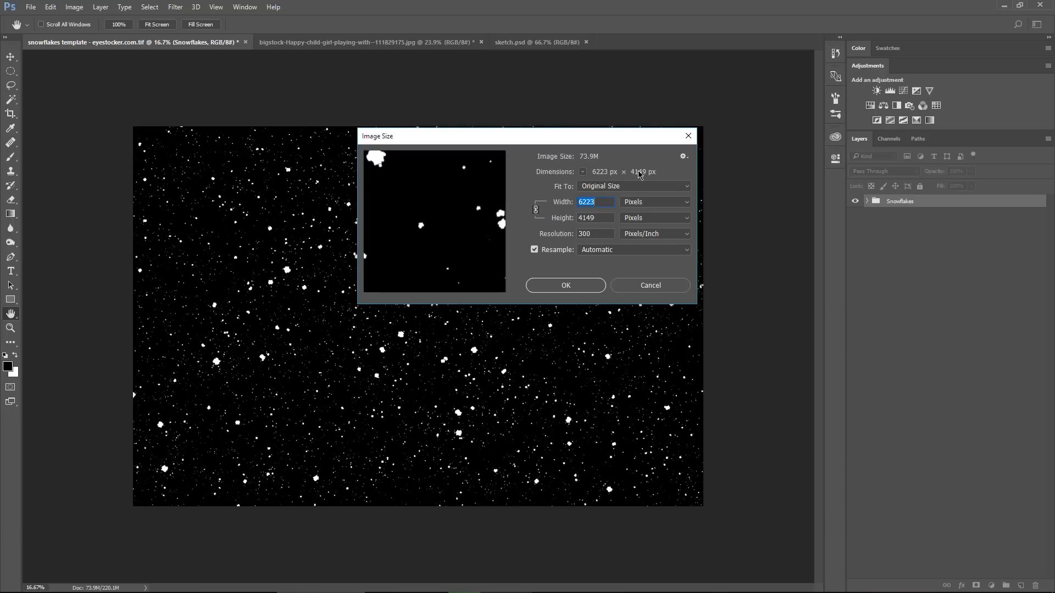
pyautogui.click(649, 286)
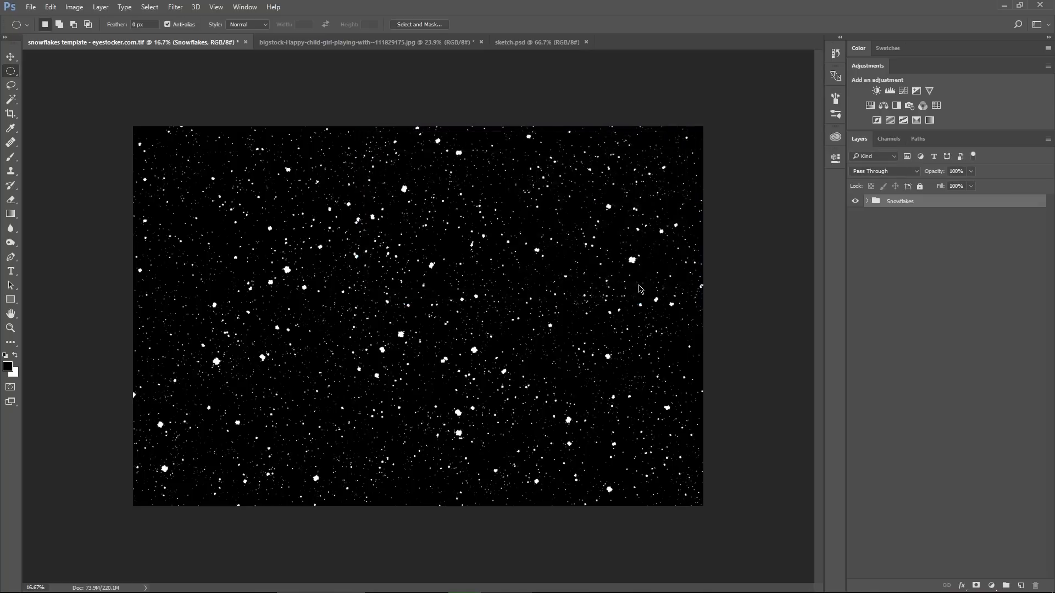
pyautogui.moveTo(726, 226)
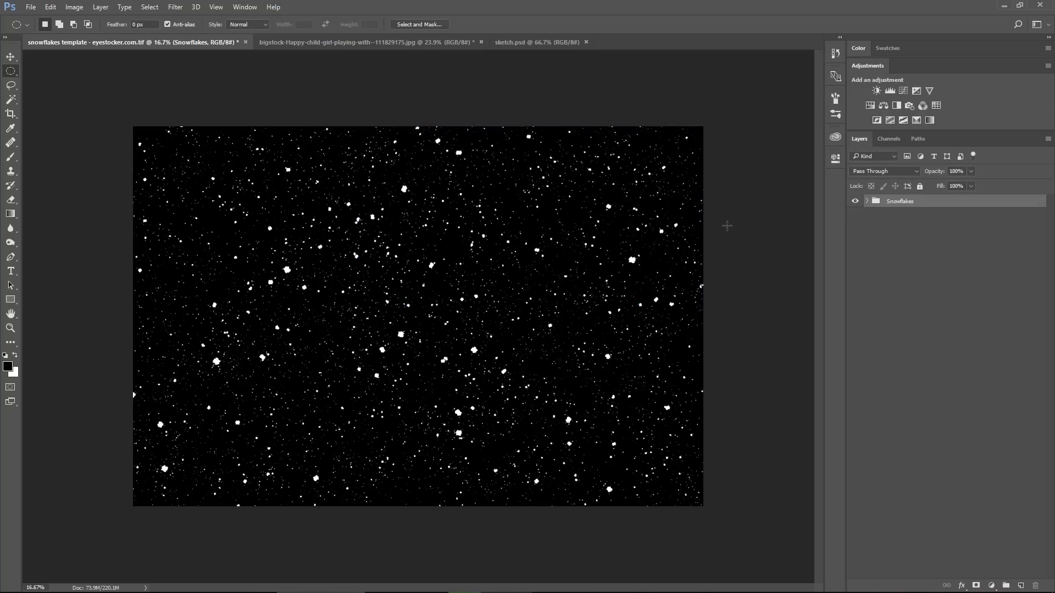
pyautogui.moveTo(457, 152)
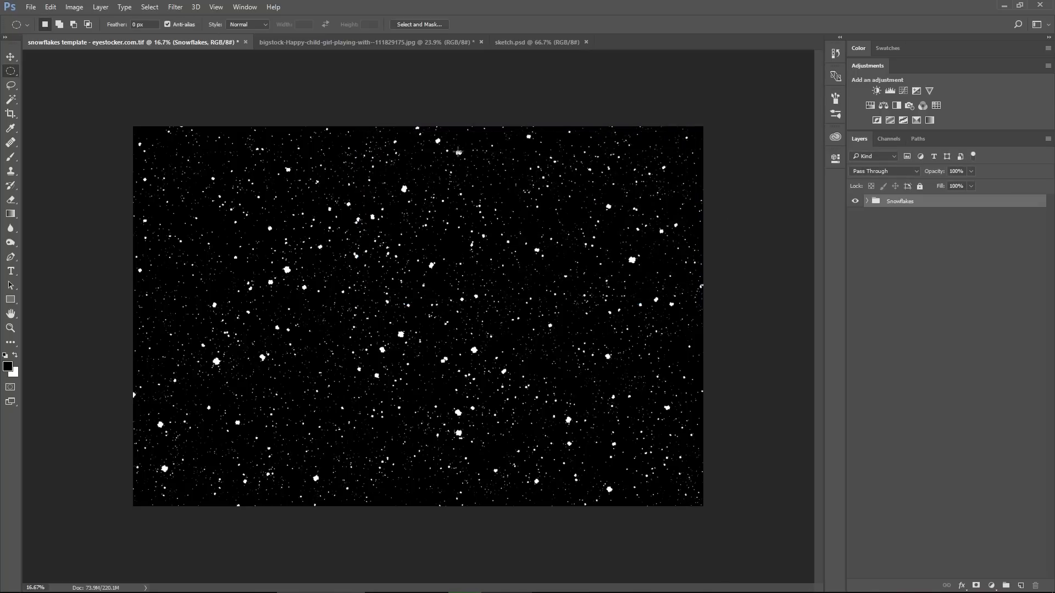
pyautogui.moveTo(87, 46)
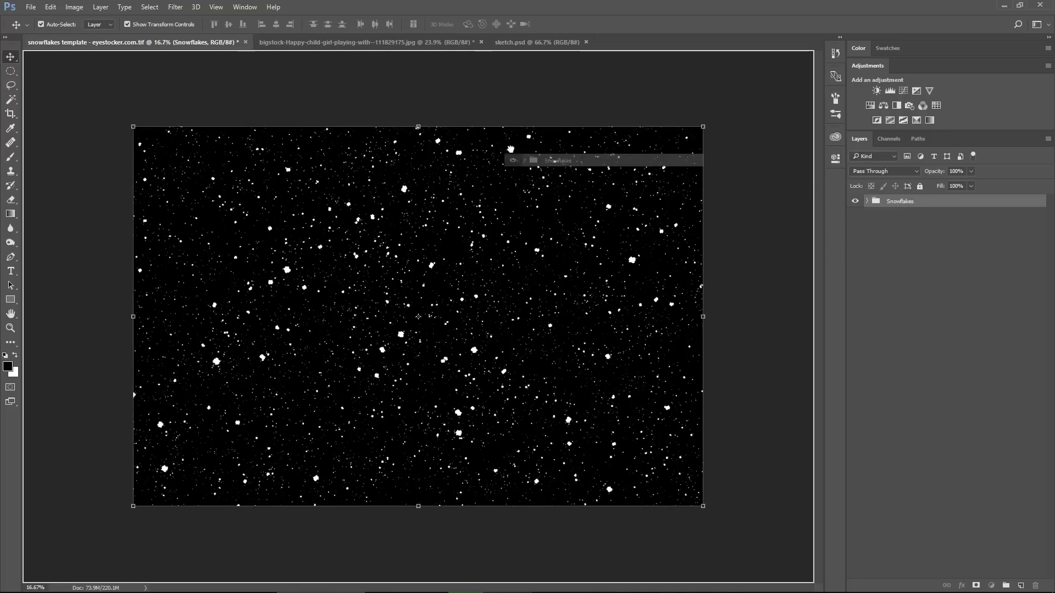
# - Drag the Snowflakes group into the girl-with-snowman photo above its Background layer
pyautogui.click(367, 42)
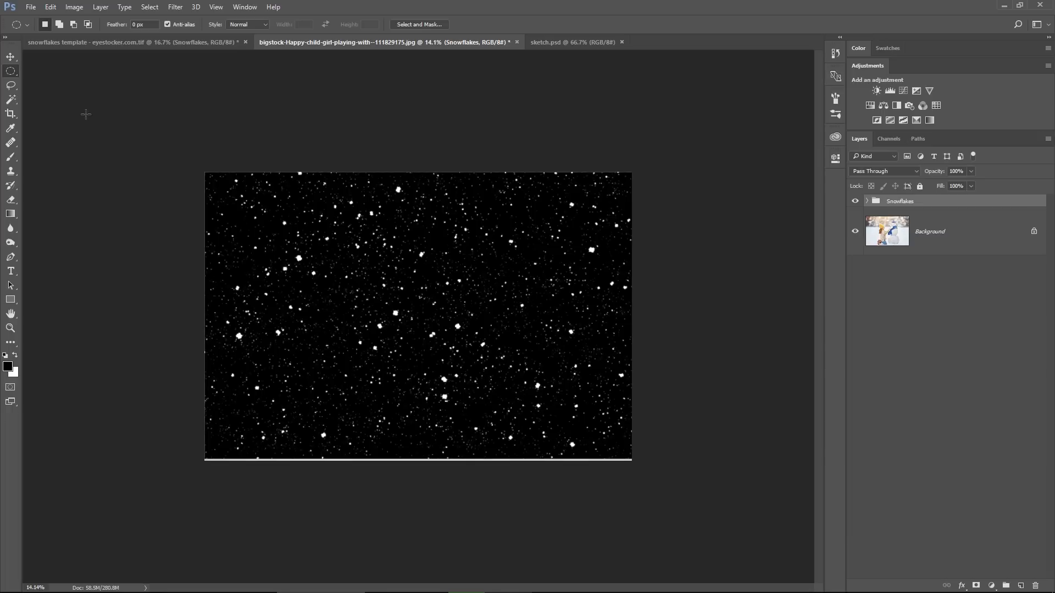
pyautogui.moveTo(112, 130)
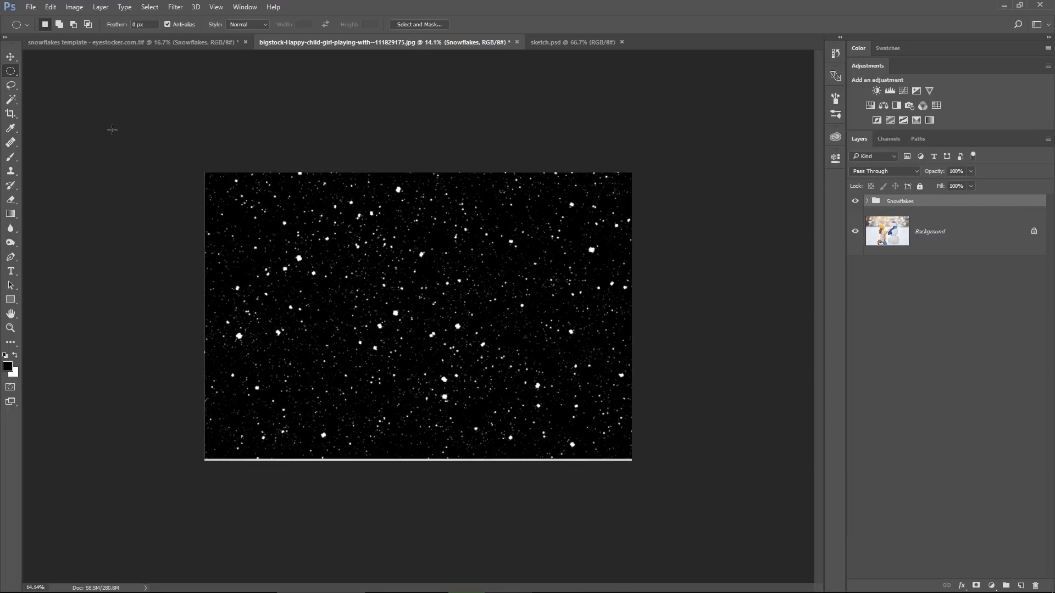
pyautogui.moveTo(106, 145)
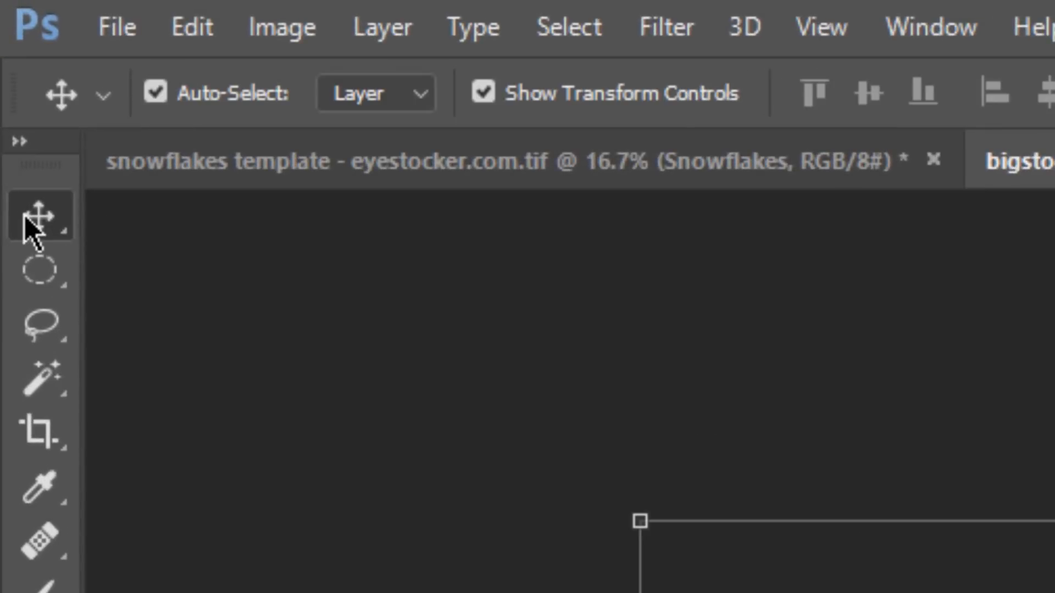
# - Dismiss the smart-filter notice and scale the Snowflakes group down to fit the photo
pyautogui.click(374, 92)
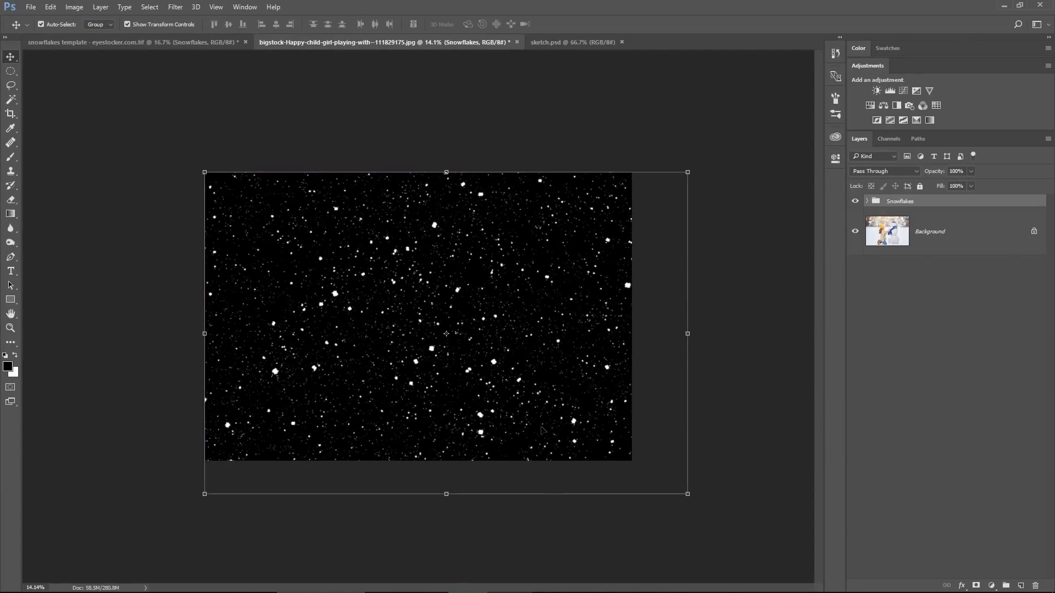
pyautogui.moveTo(688, 518)
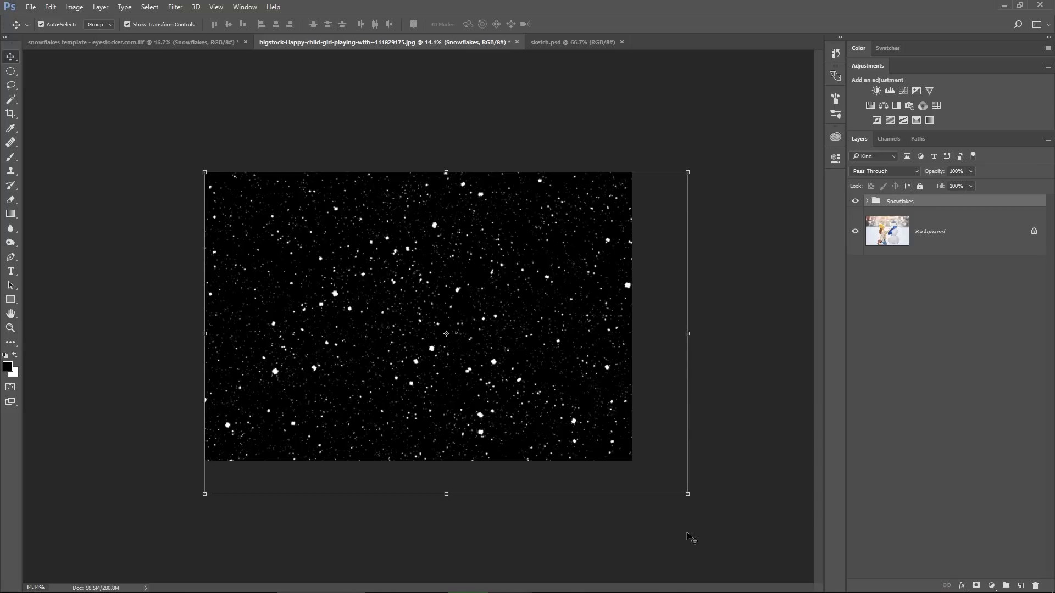
pyautogui.moveTo(703, 537)
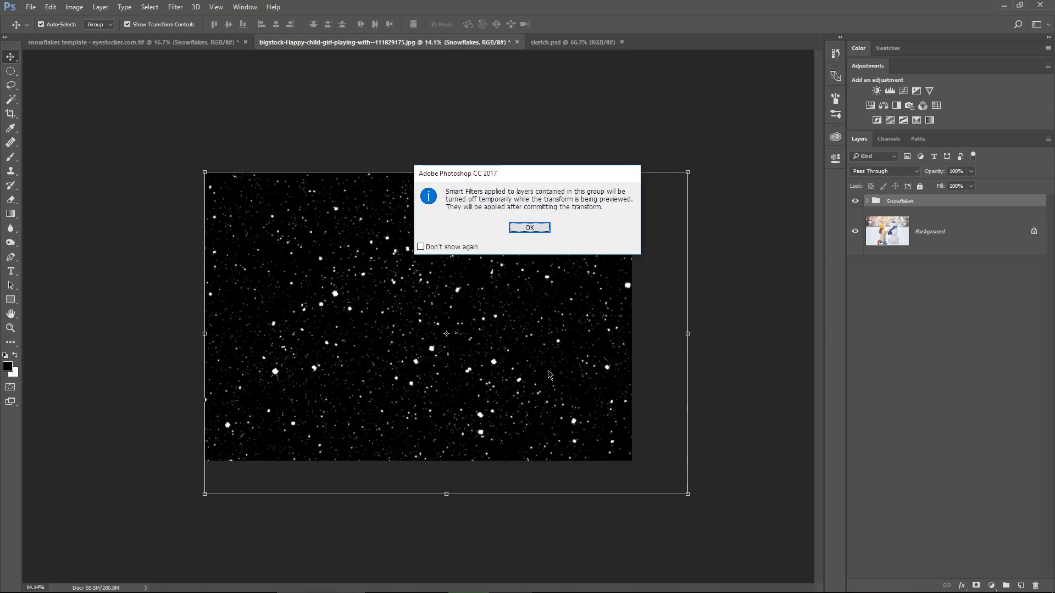
pyautogui.moveTo(528, 360)
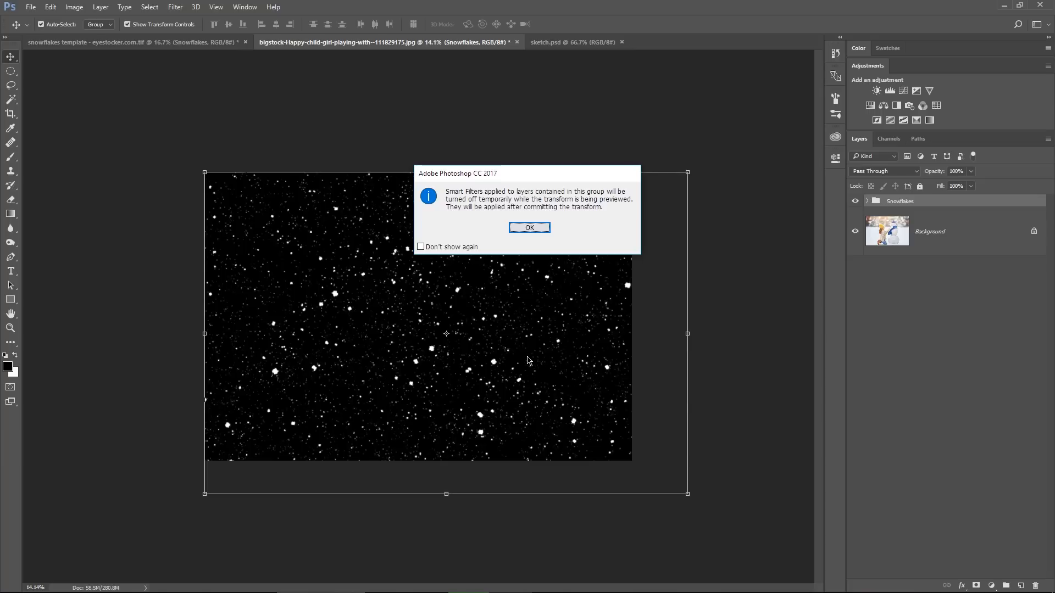
pyautogui.moveTo(548, 242)
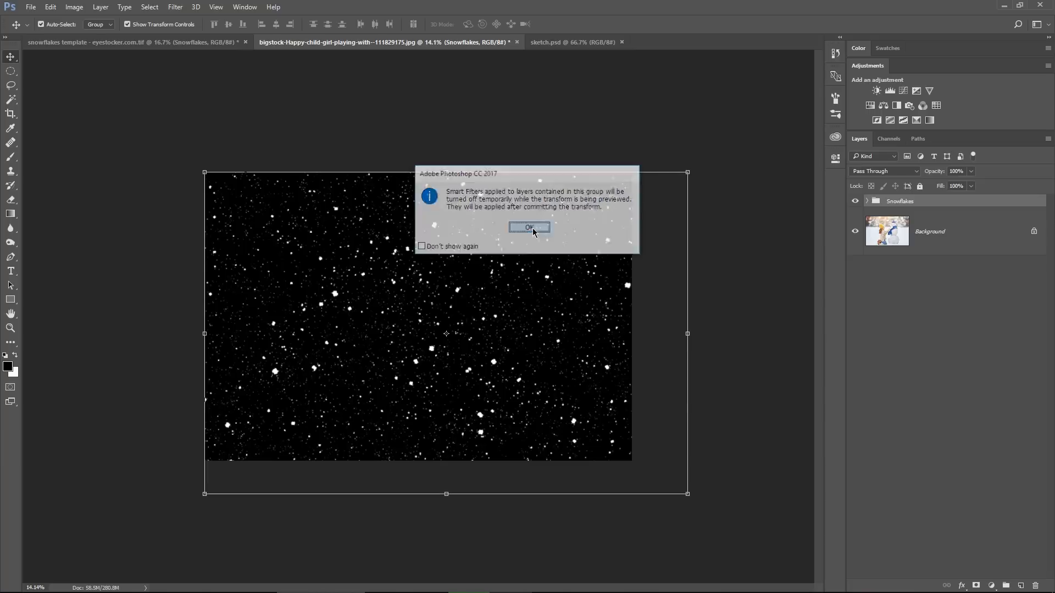
pyautogui.click(529, 228)
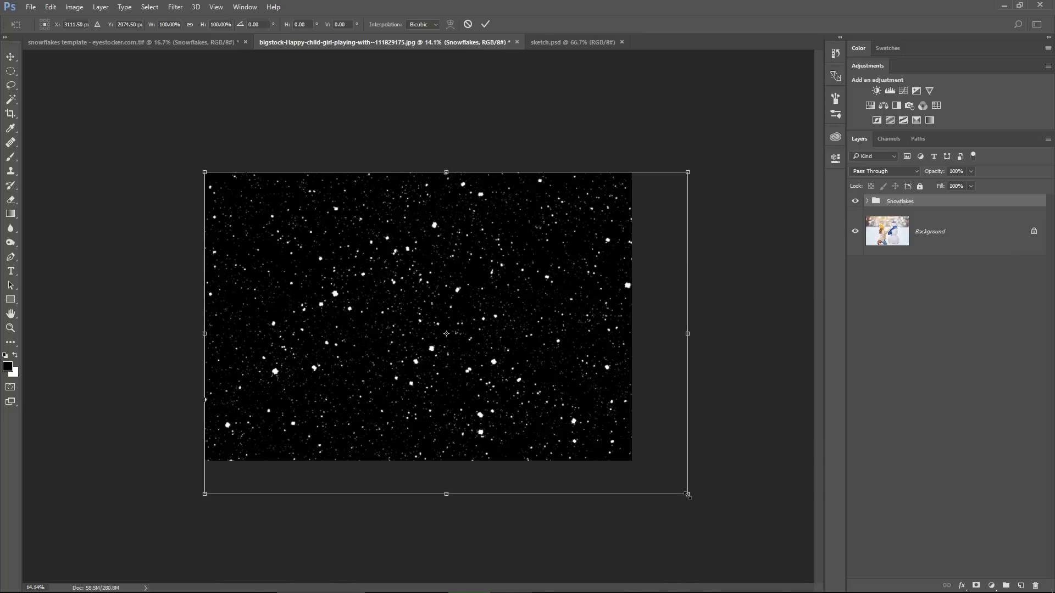
pyautogui.moveTo(687, 494); pyautogui.dragTo(638, 469)
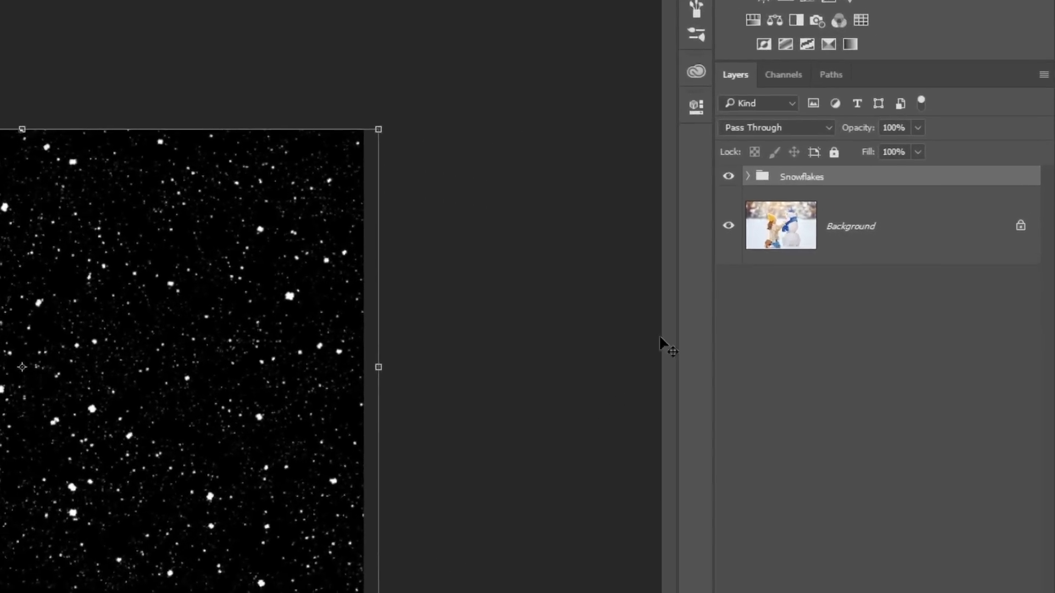
# - Set the Snowflakes group's blend mode to Screen so only white flakes show
pyautogui.click(776, 127)
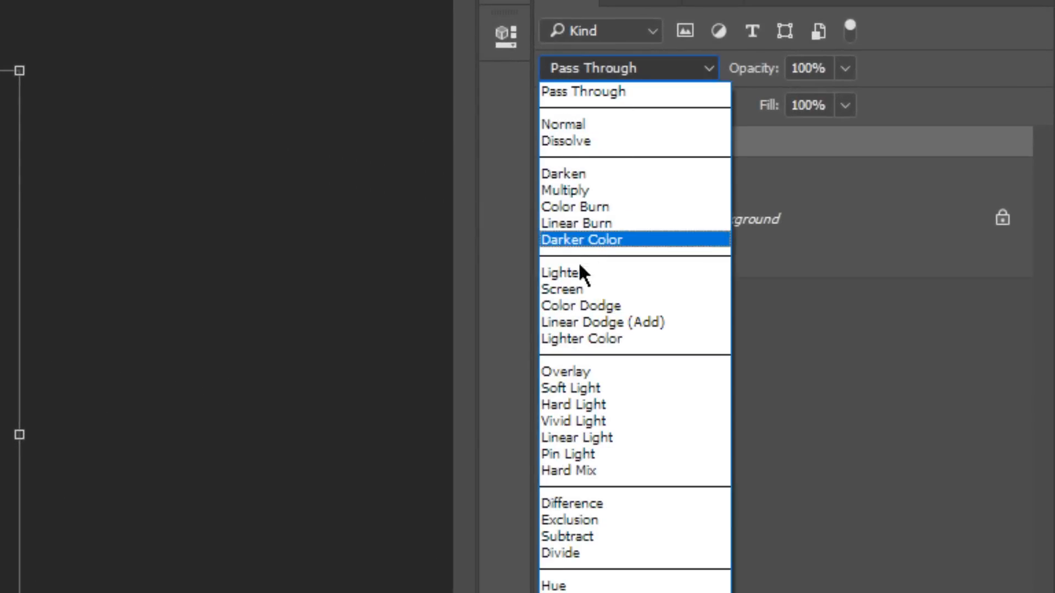
pyautogui.click(563, 289)
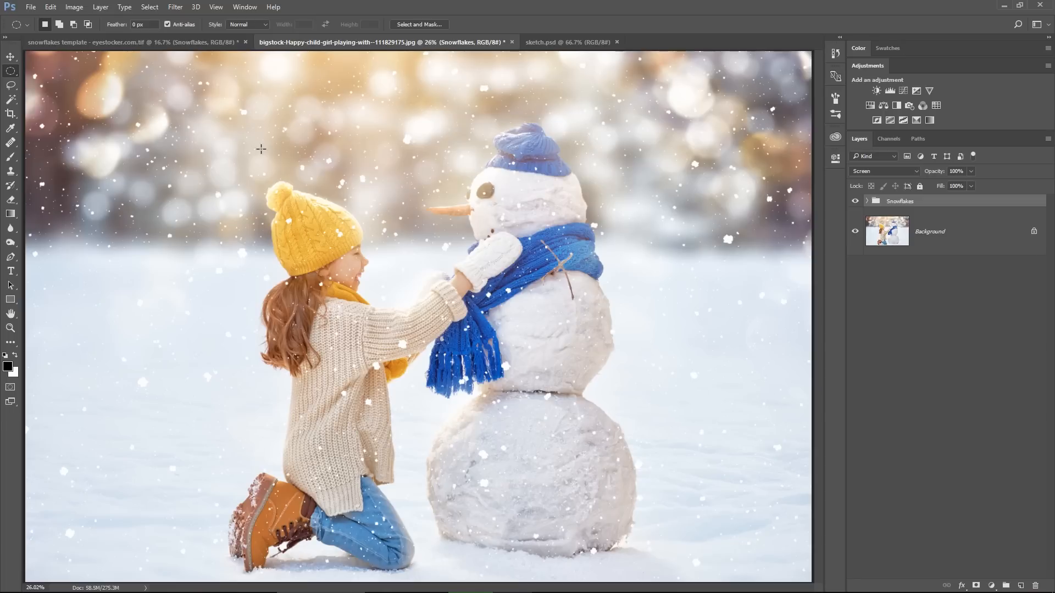
pyautogui.moveTo(509, 328)
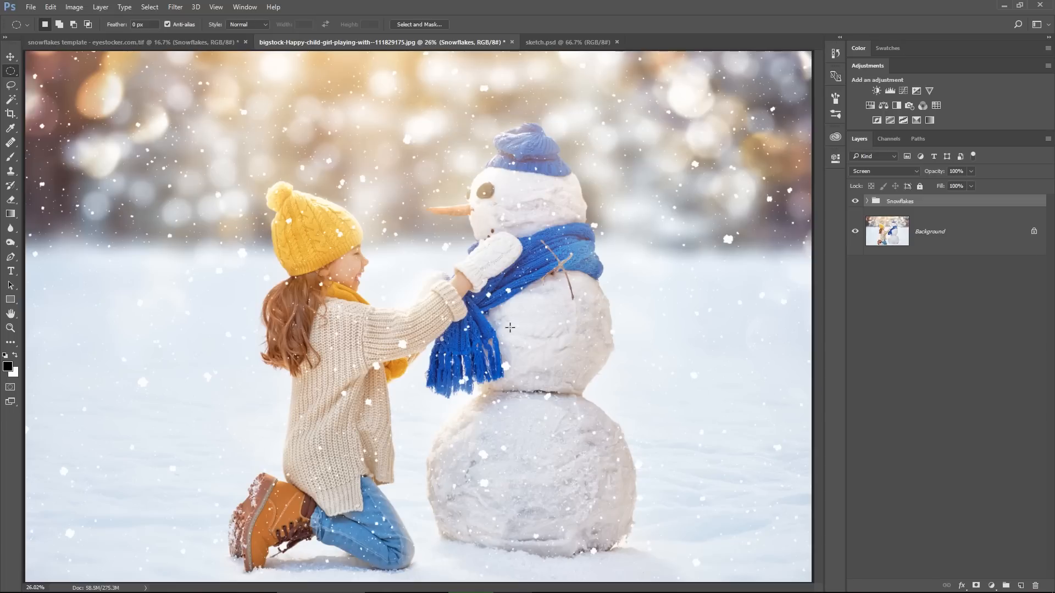
pyautogui.moveTo(534, 322)
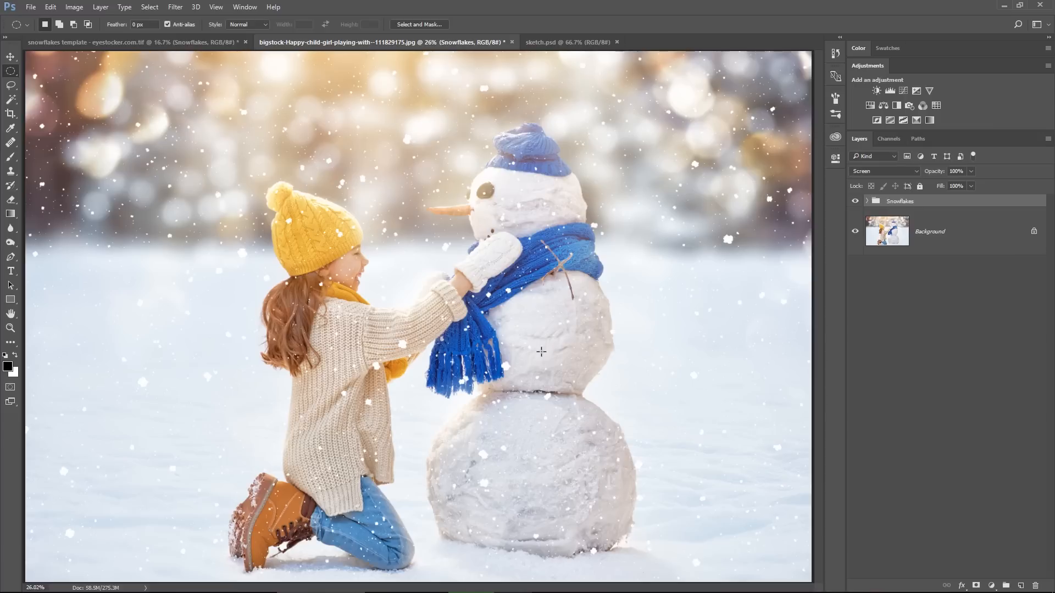
pyautogui.moveTo(547, 365)
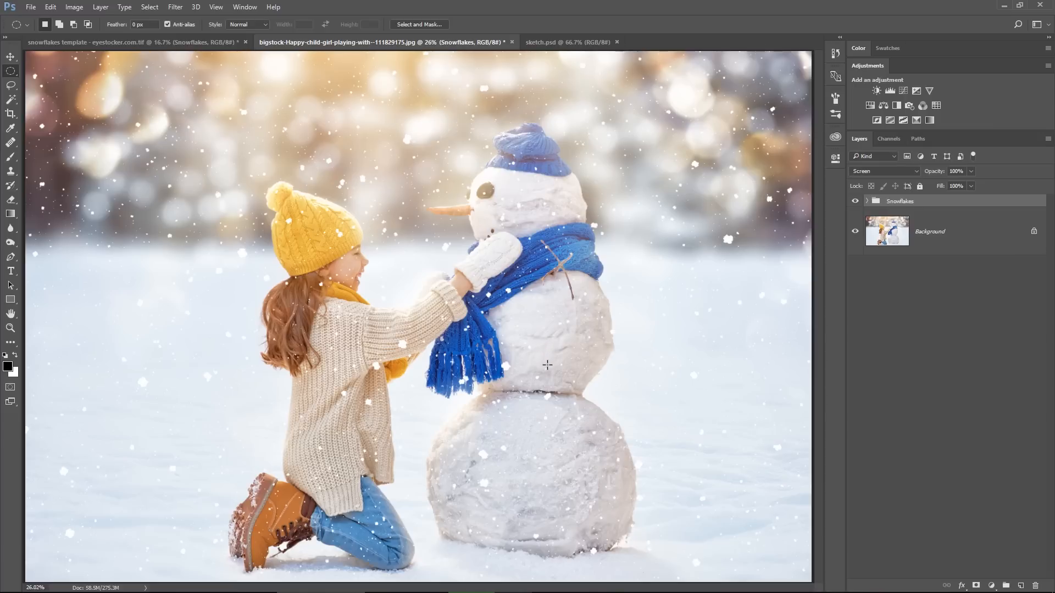
pyautogui.moveTo(554, 352)
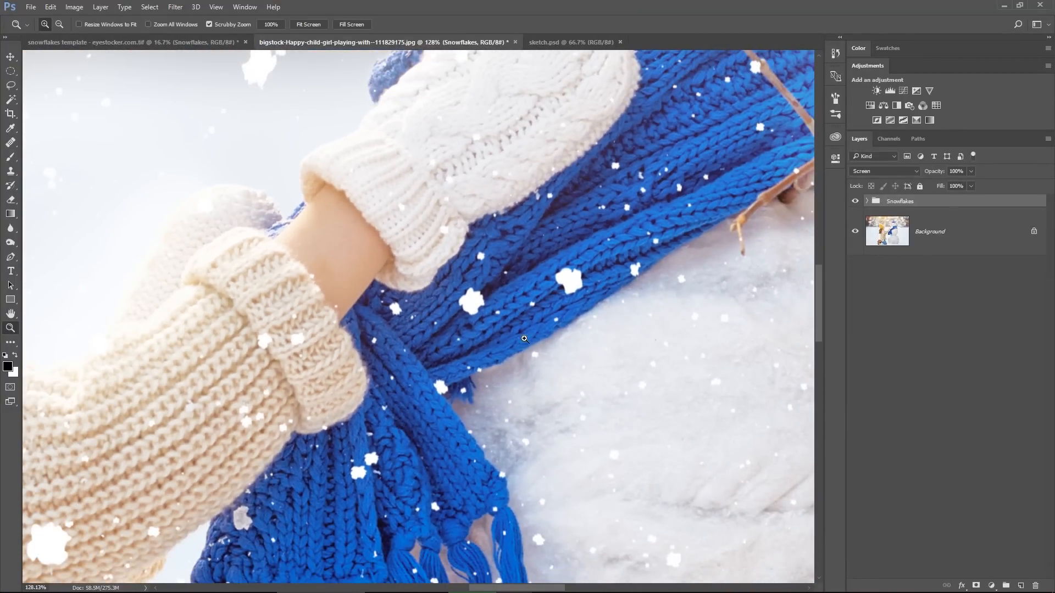
# - Fit the photo, select the back snow layer's mask and set black as the paint colour
pyautogui.press('ctrl+0')
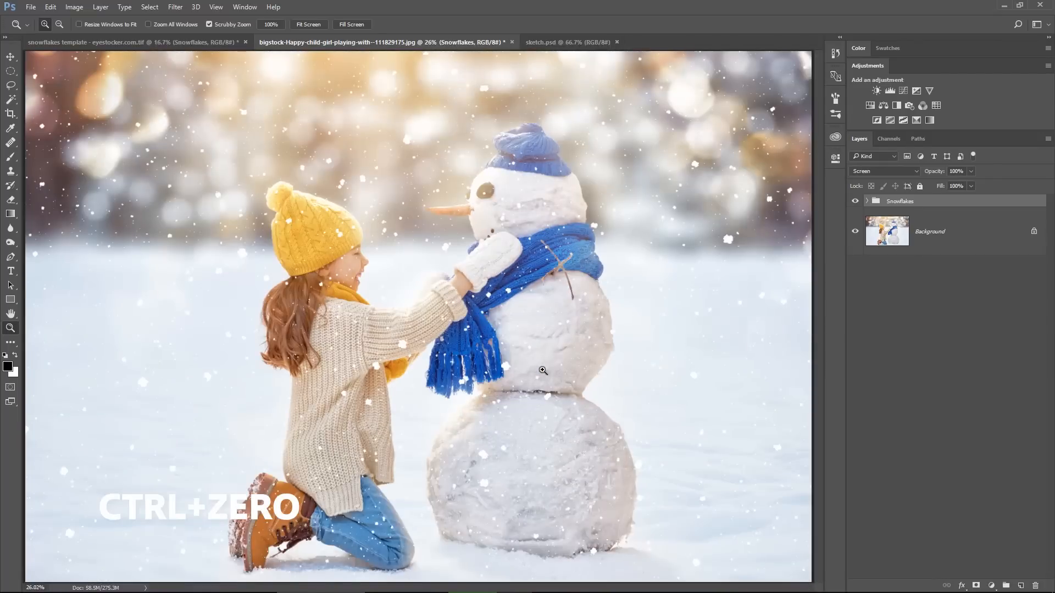
pyautogui.click(867, 200)
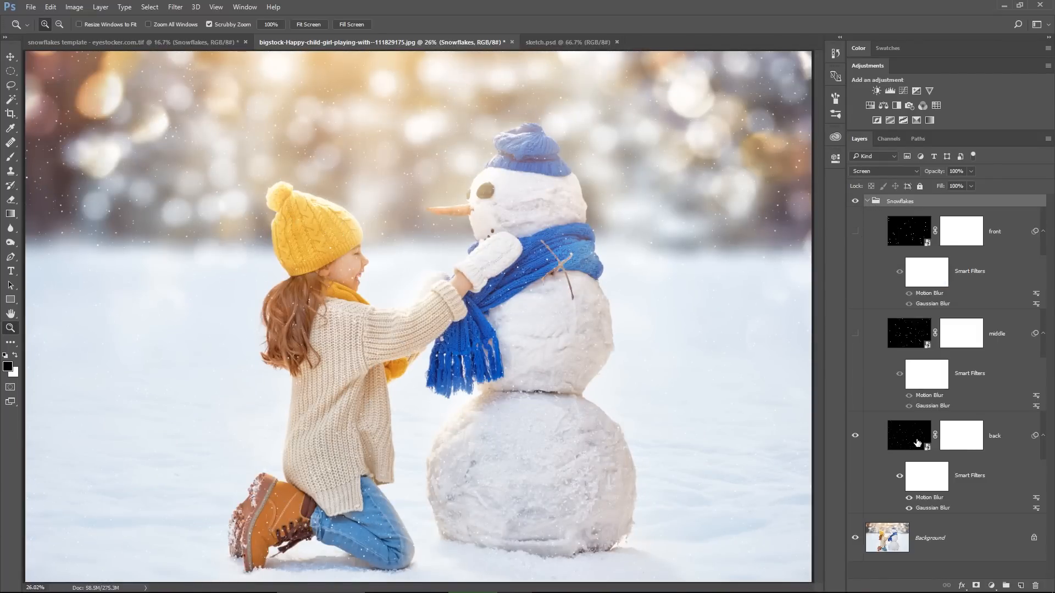
pyautogui.click(961, 435)
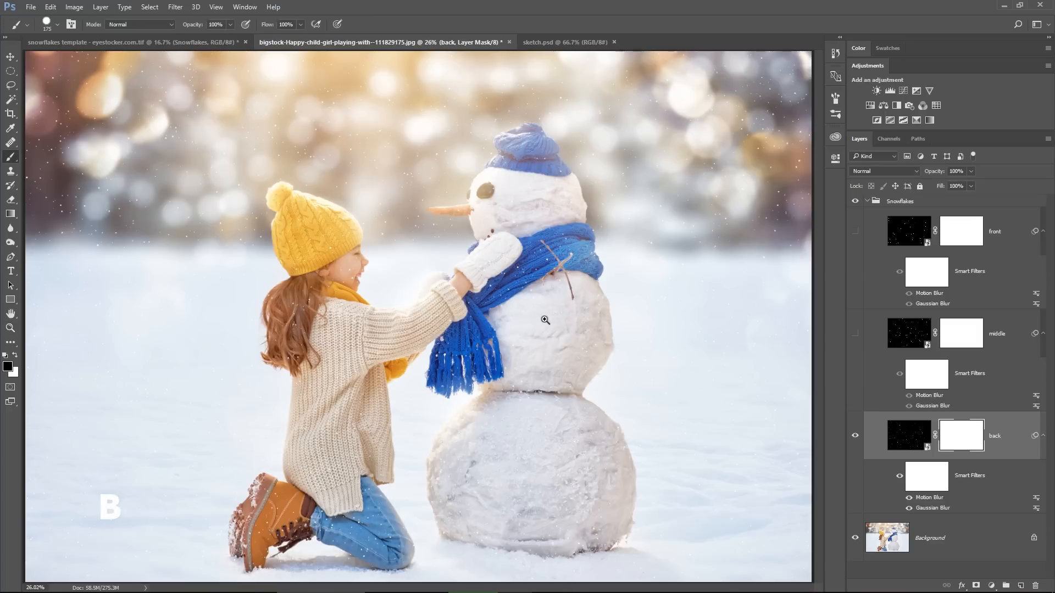
pyautogui.click(7, 366)
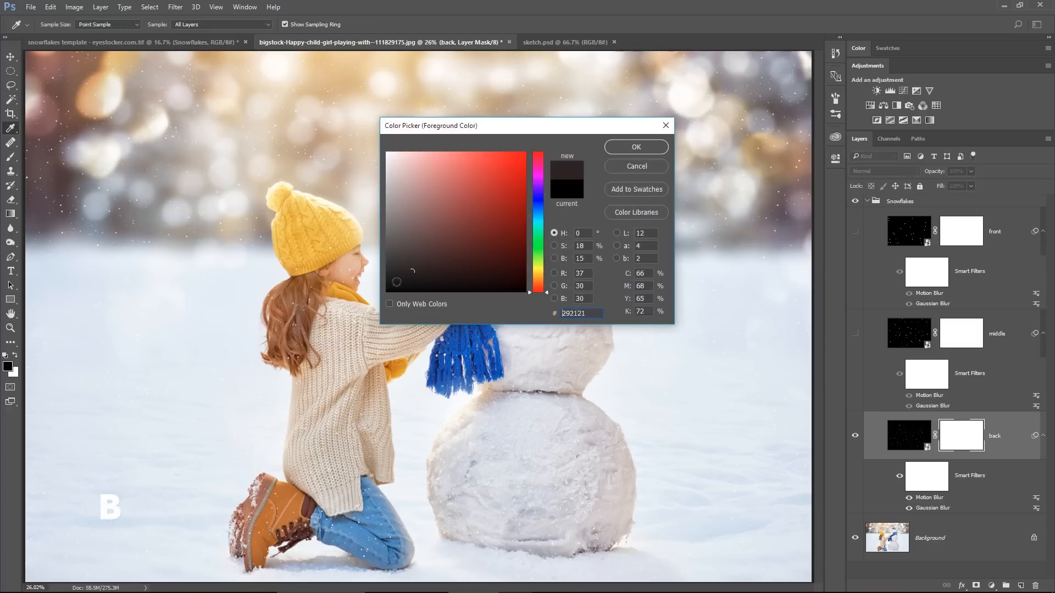
pyautogui.click(634, 147)
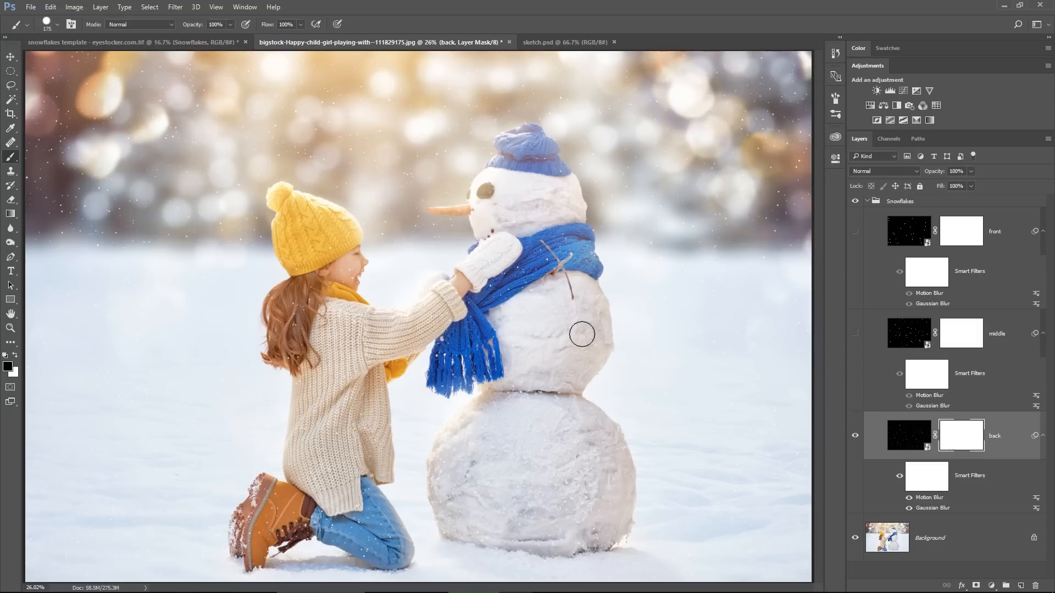
pyautogui.moveTo(376, 278)
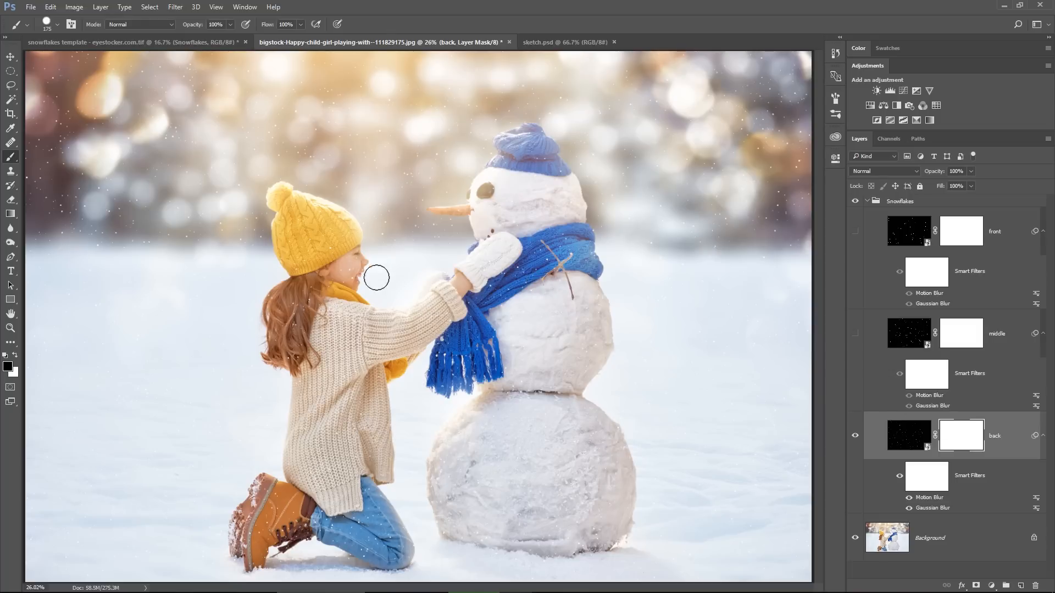
pyautogui.moveTo(367, 269)
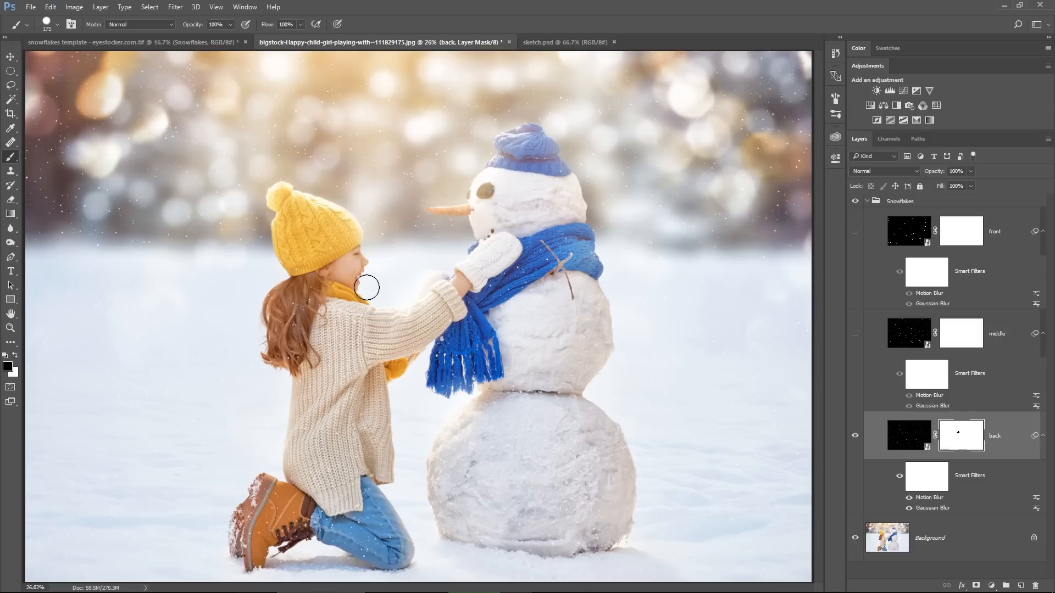
pyautogui.moveTo(370, 437)
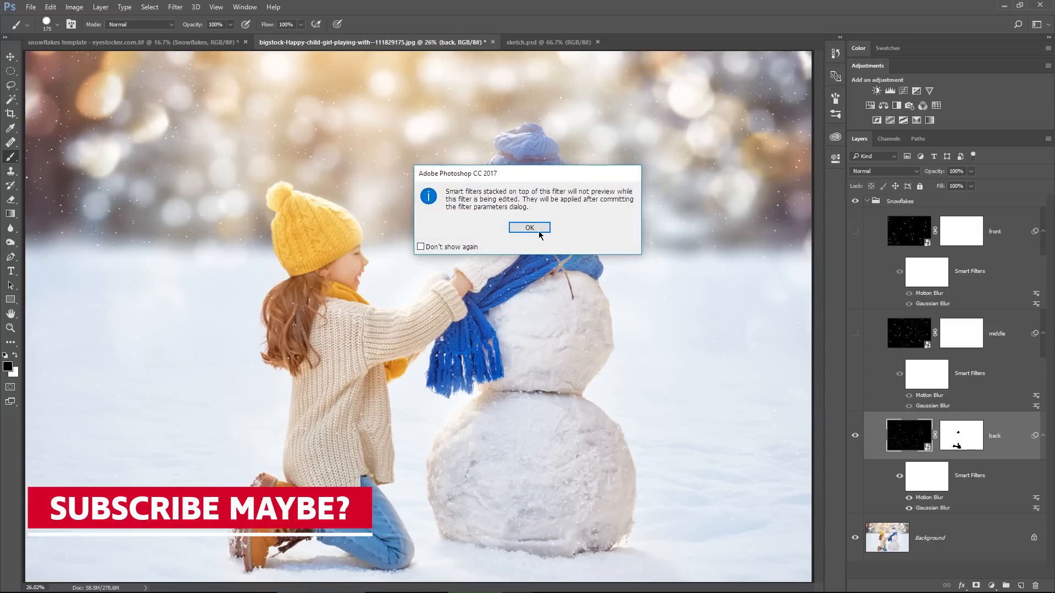
# - Give the back snow layer a 1 px Gaussian blur and a 3 px motion blur
pyautogui.click(528, 228)
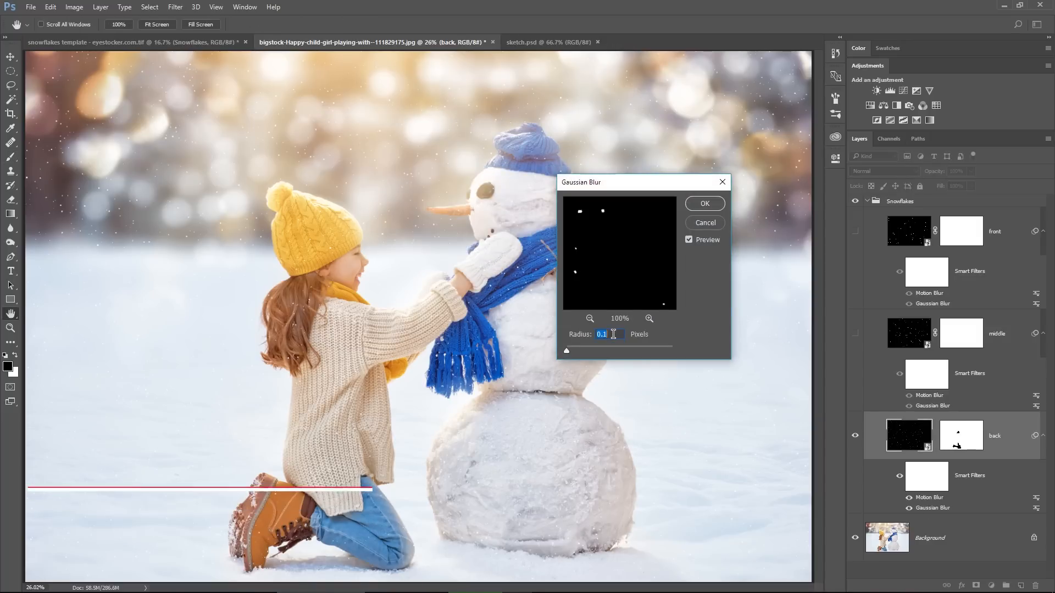
pyautogui.write('1')
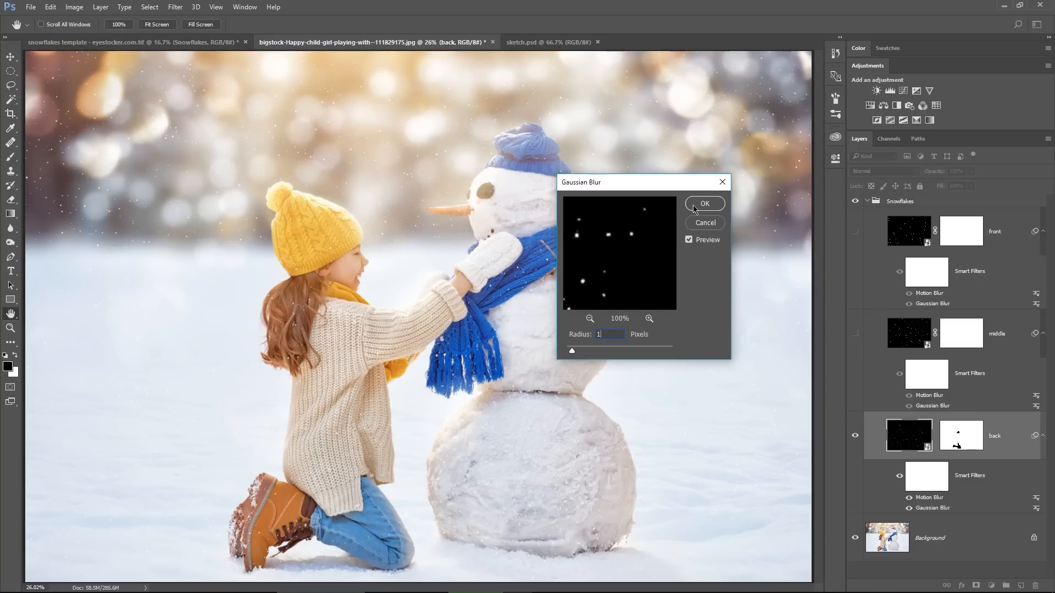
pyautogui.click(704, 203)
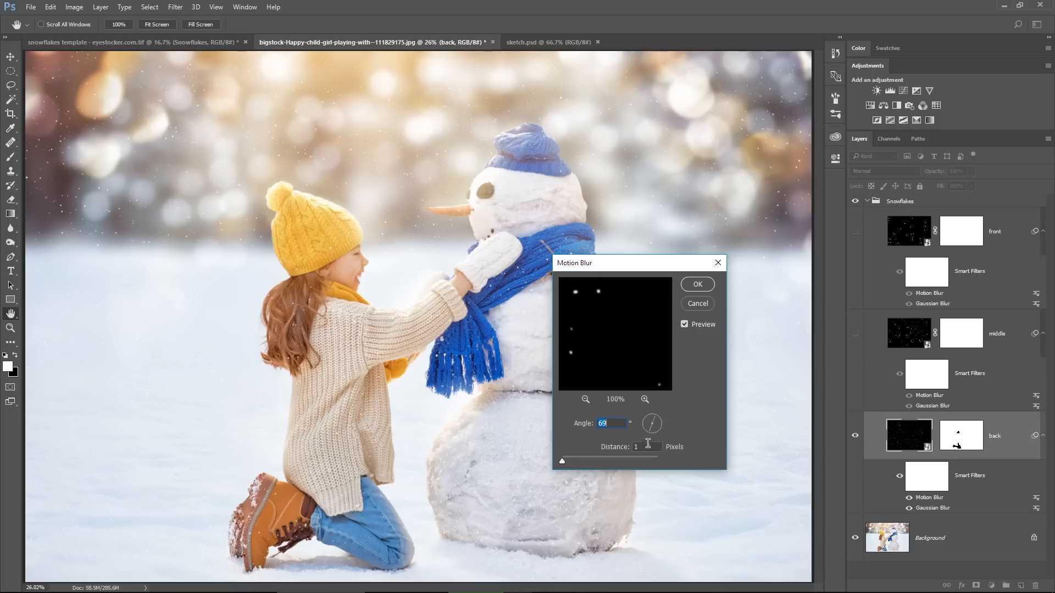
pyautogui.click(645, 447)
pyautogui.write('3')
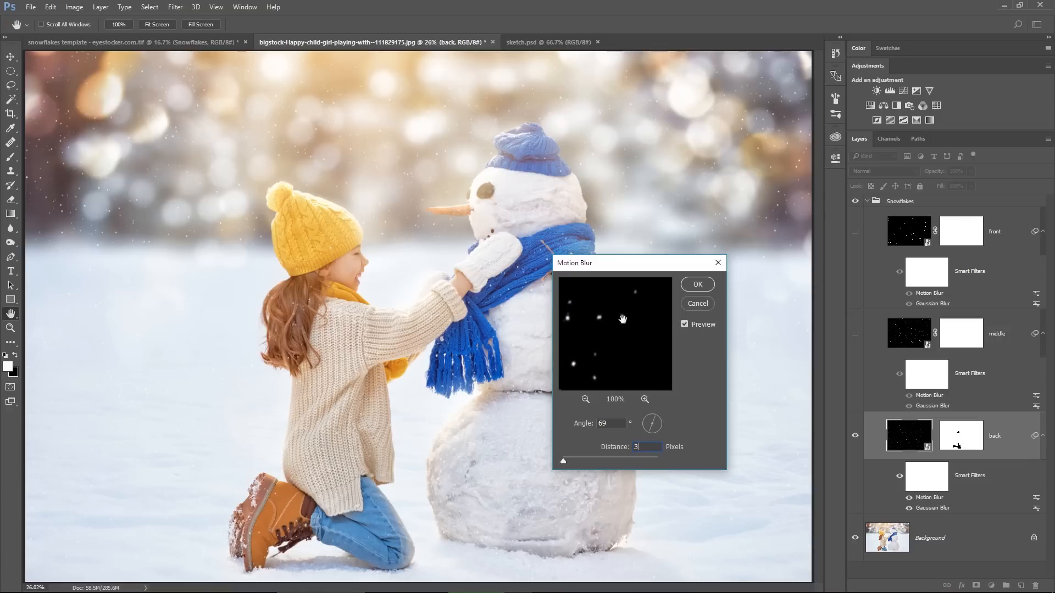
pyautogui.click(697, 284)
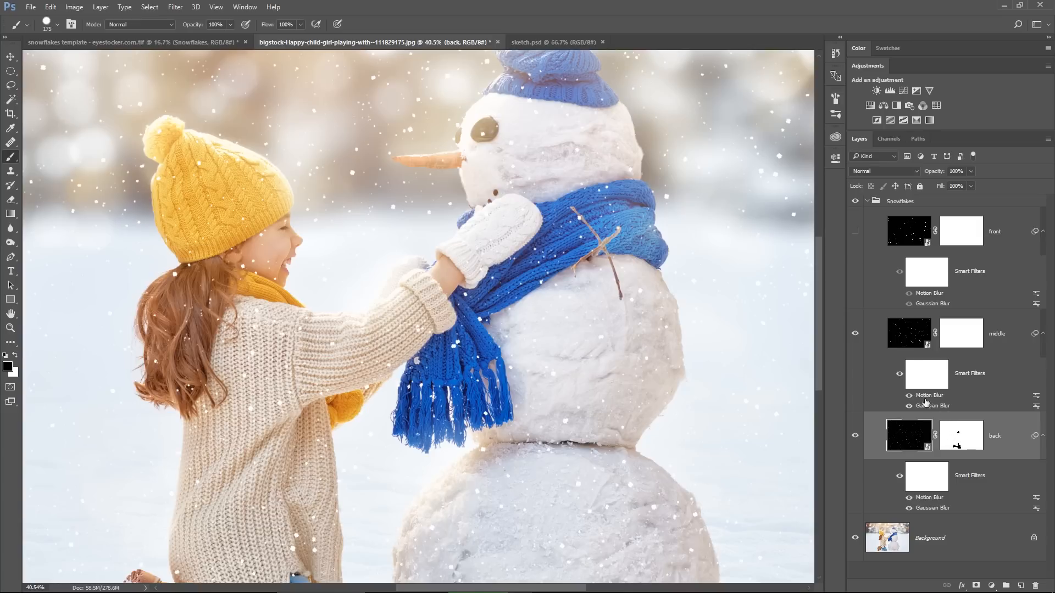
pyautogui.moveTo(925, 399)
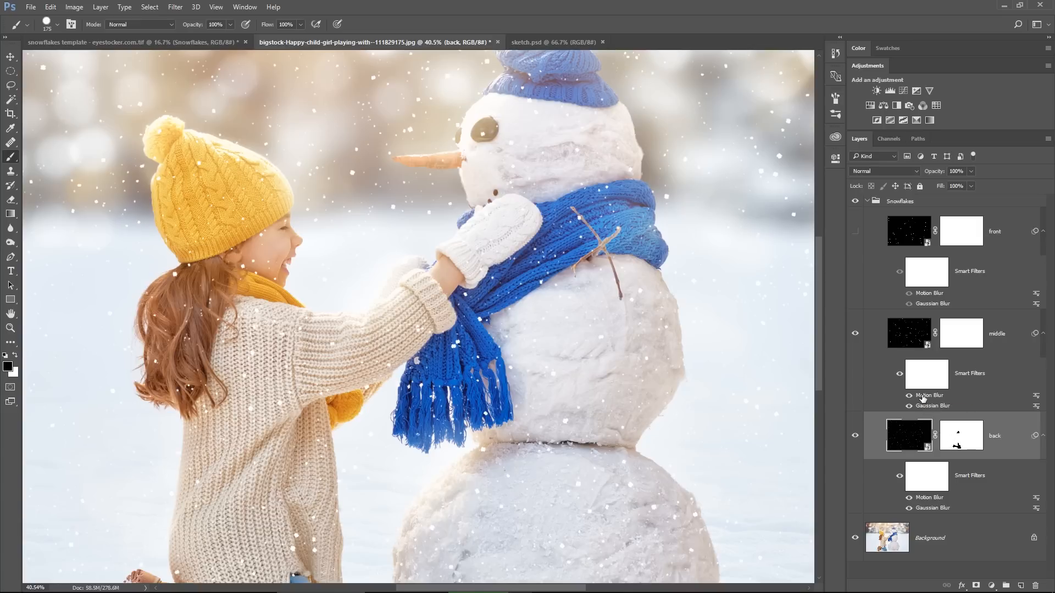
# - Set the middle snow layer's motion blur distance to 5 px
pyautogui.doubleClick(927, 394)
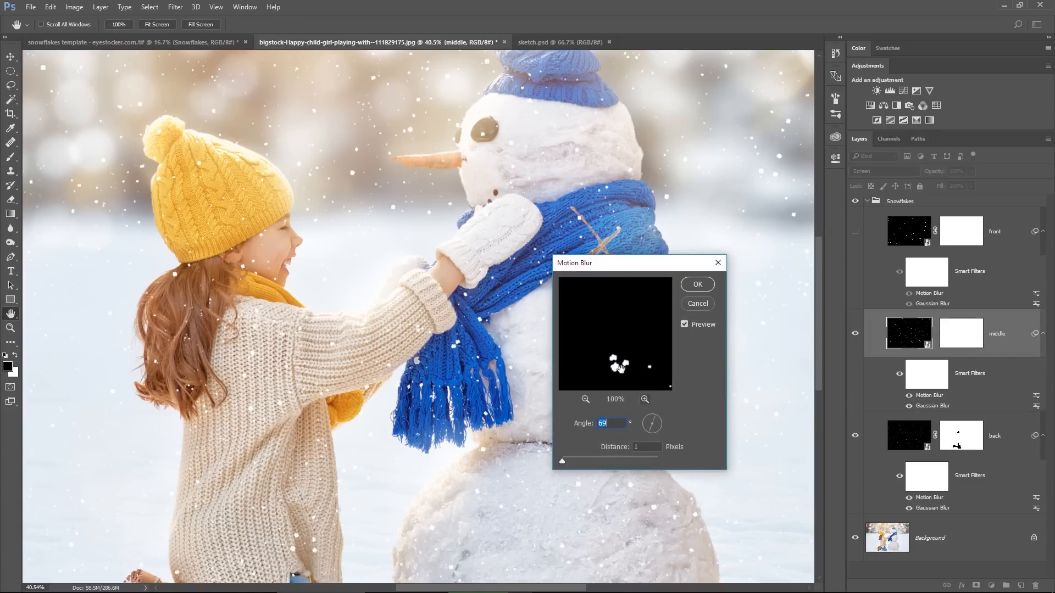
pyautogui.click(646, 447)
pyautogui.write('5')
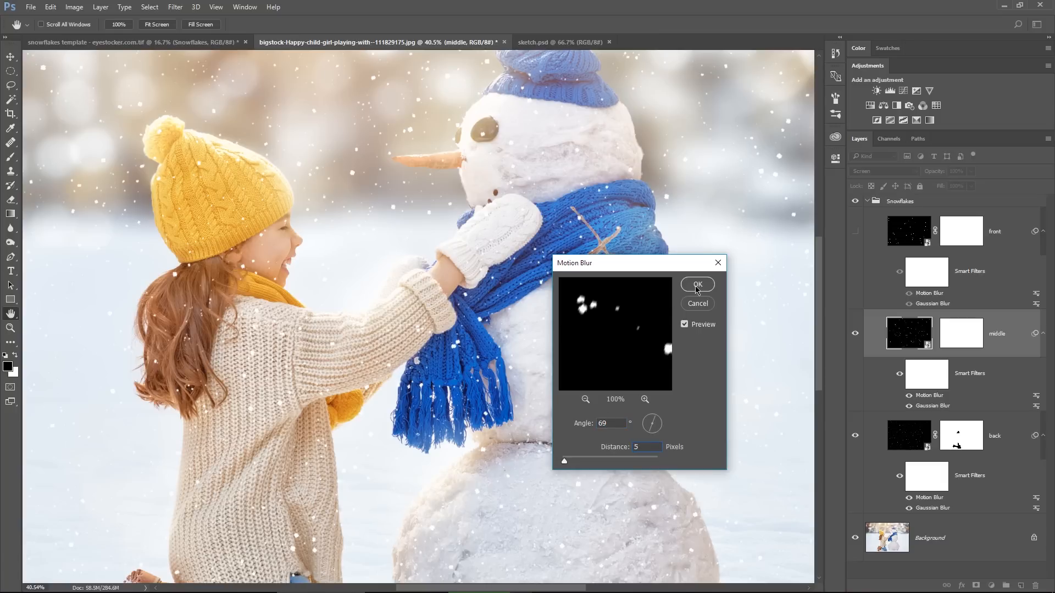
pyautogui.click(697, 284)
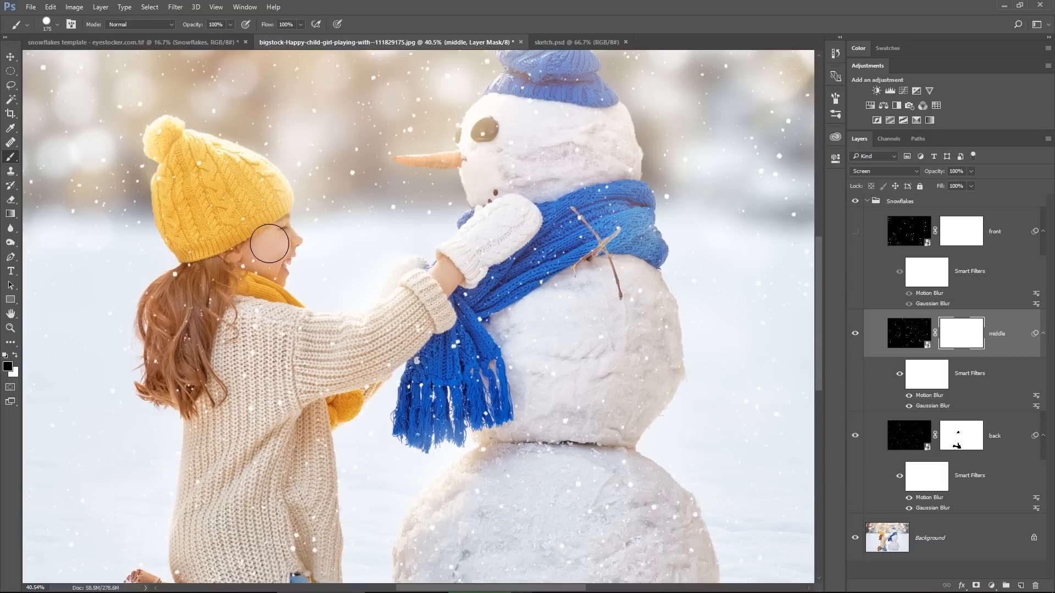
pyautogui.moveTo(292, 270)
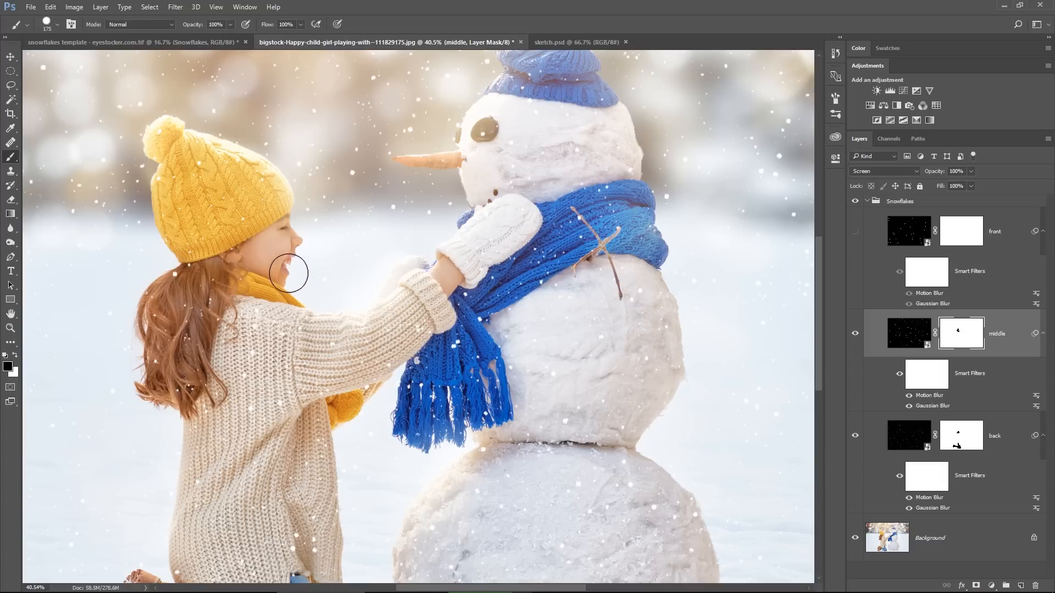
pyautogui.moveTo(304, 254)
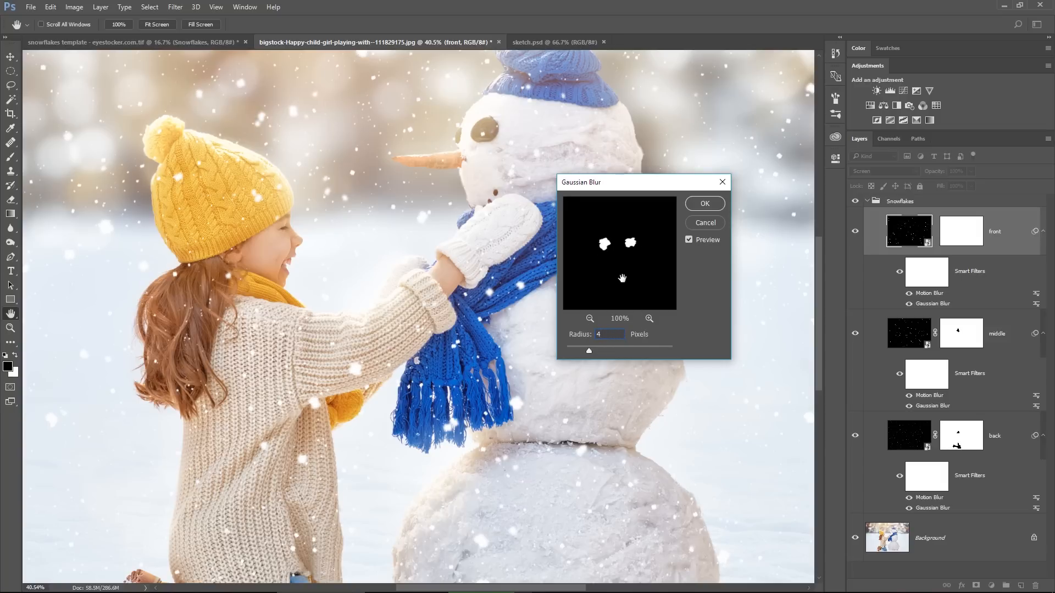
# - Apply a 4 px Gaussian blur and a 14 px motion blur to the front snow layer
pyautogui.click(703, 203)
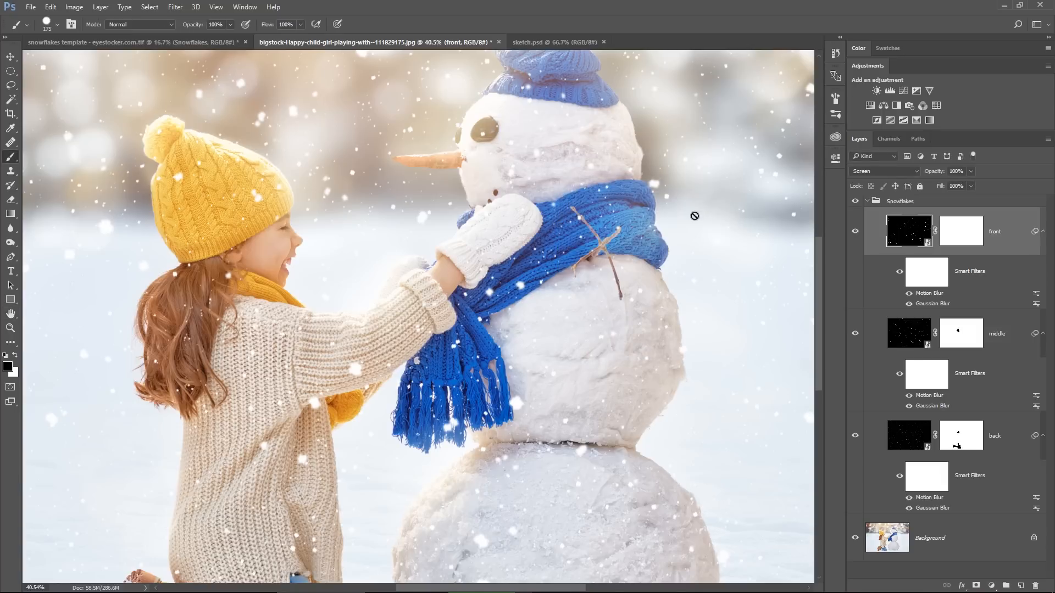
pyautogui.moveTo(924, 296)
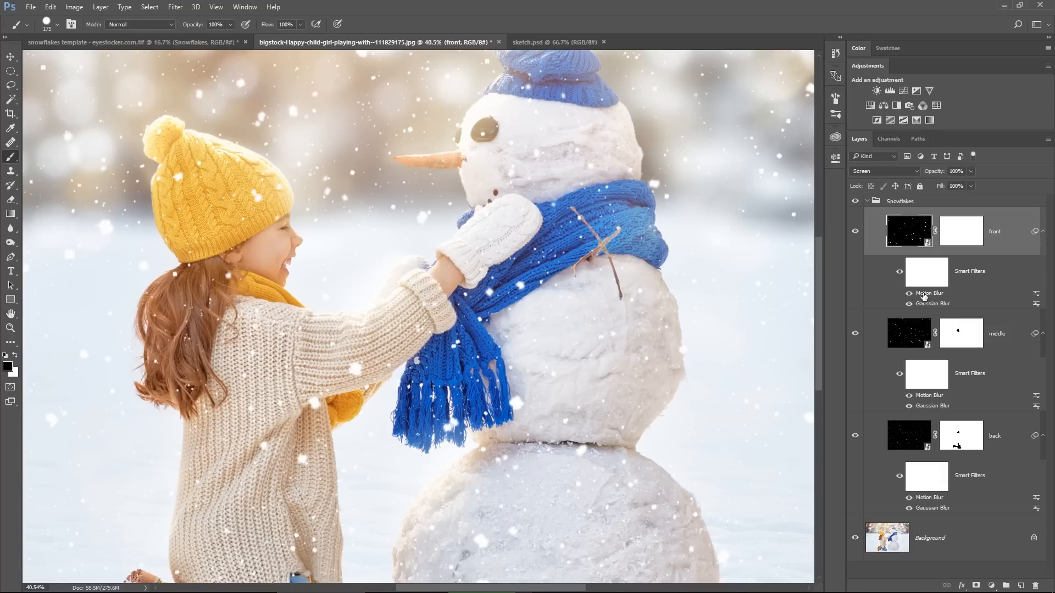
pyautogui.doubleClick(929, 292)
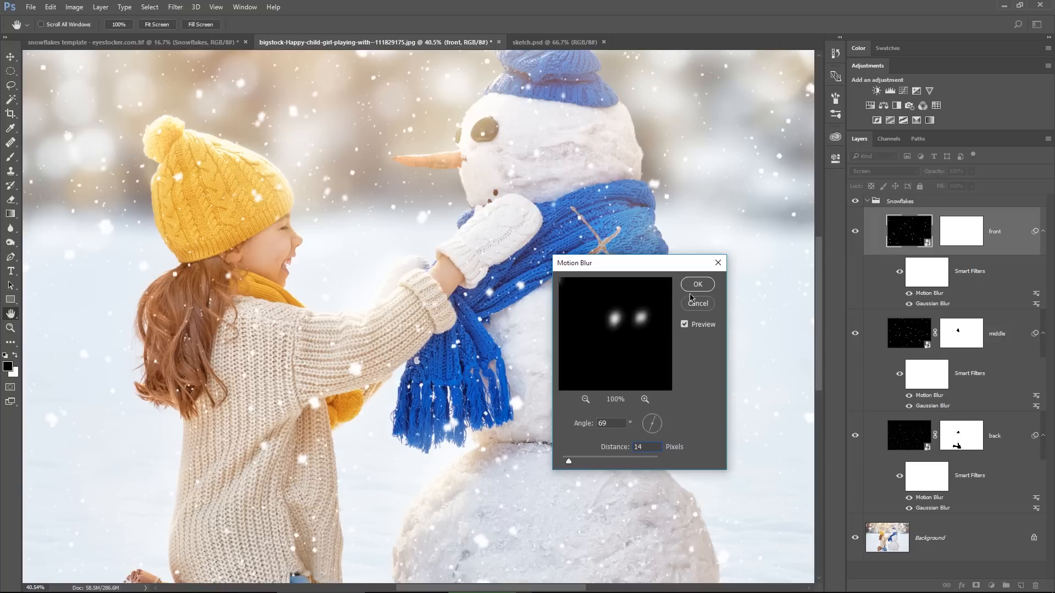
pyautogui.click(697, 283)
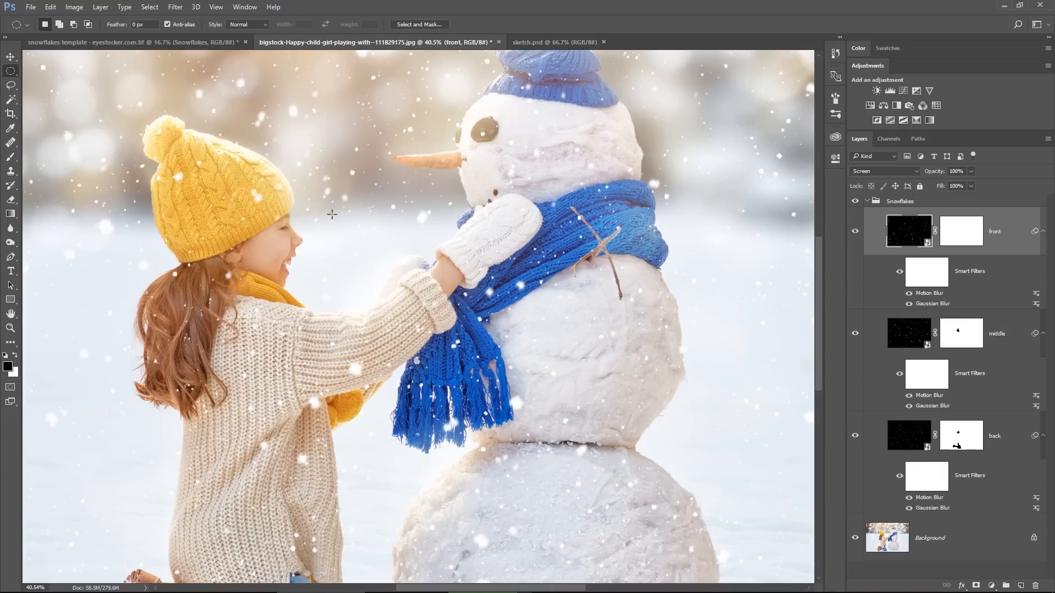
pyautogui.moveTo(419, 254)
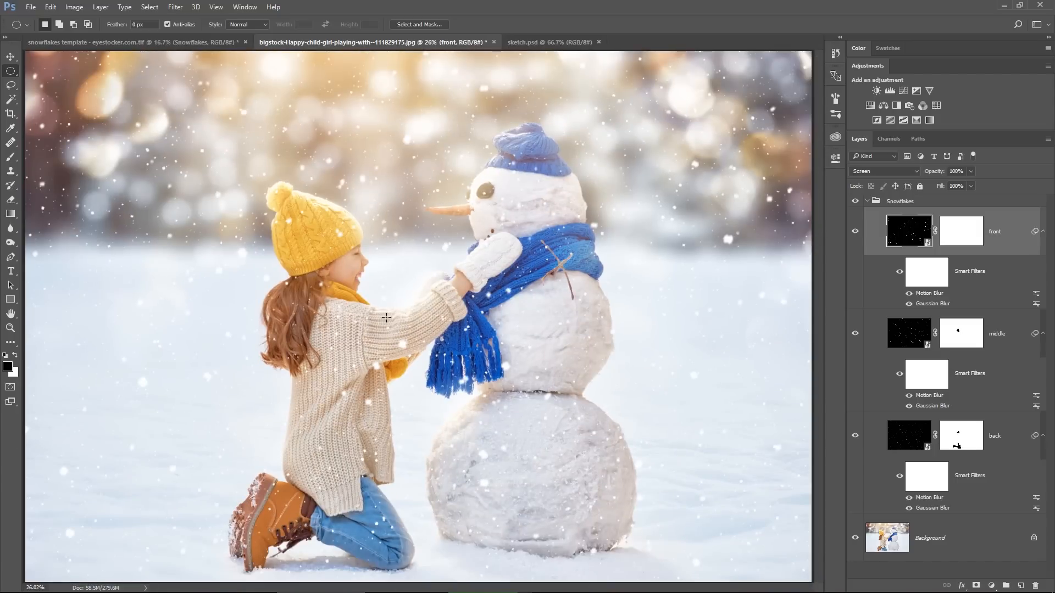
pyautogui.moveTo(546, 412)
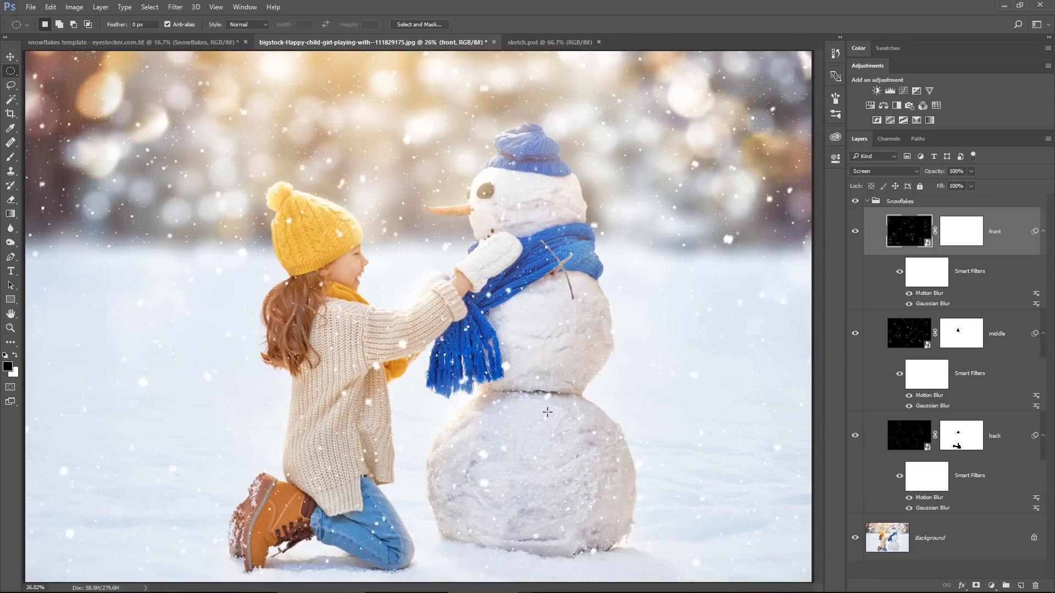
pyautogui.moveTo(548, 427)
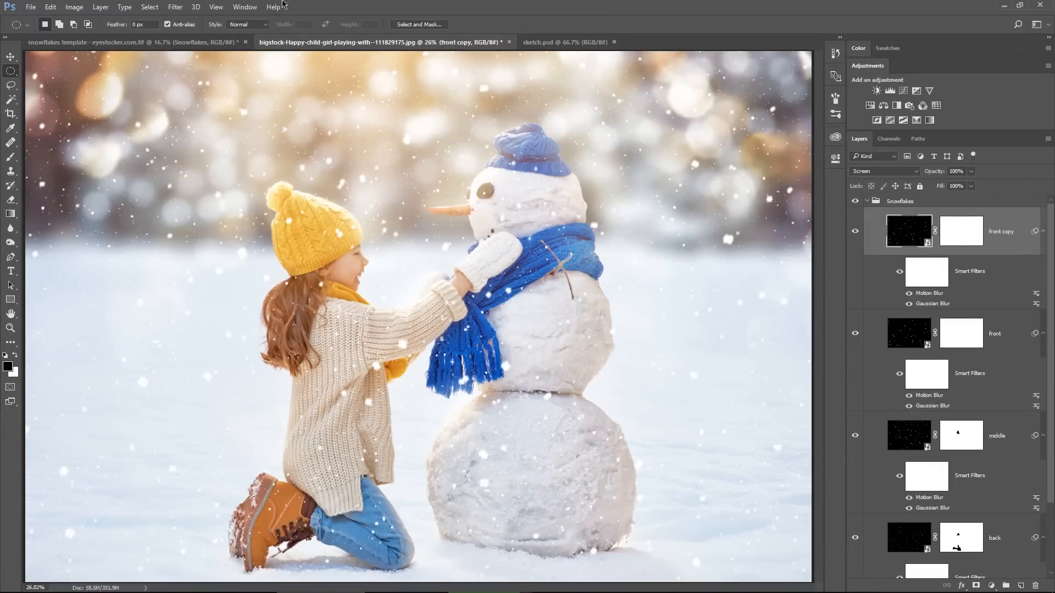
# - Flip the copied front snow layer vertically via Edit > Transform
pyautogui.click(49, 7)
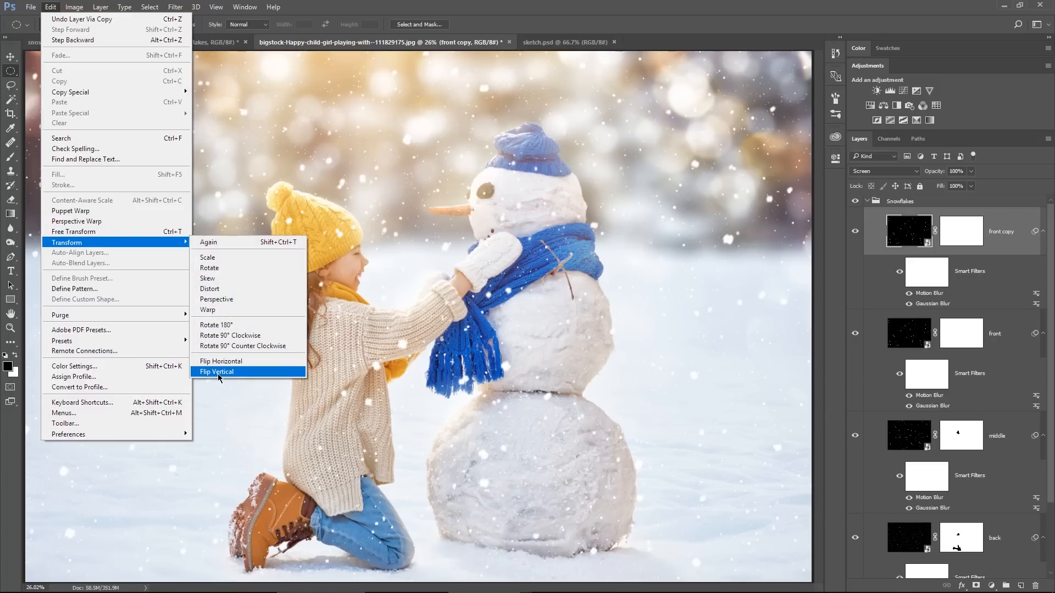
pyautogui.click(217, 372)
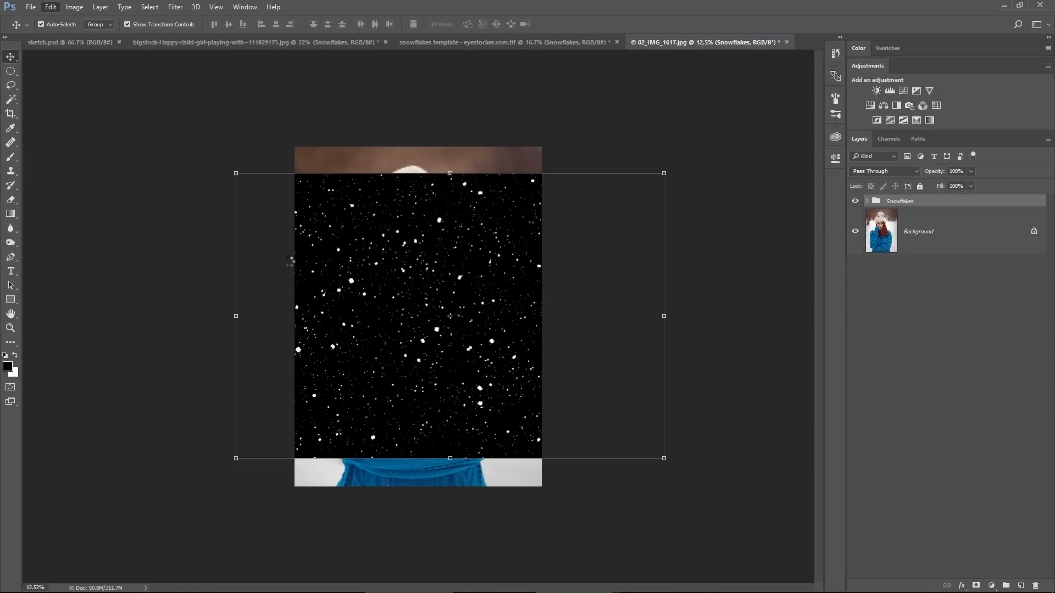
# - Fit the Snowflakes group to the portrait's width, set it to Screen, and target the front layer's mask
pyautogui.moveTo(663, 458); pyautogui.dragTo(559, 545)
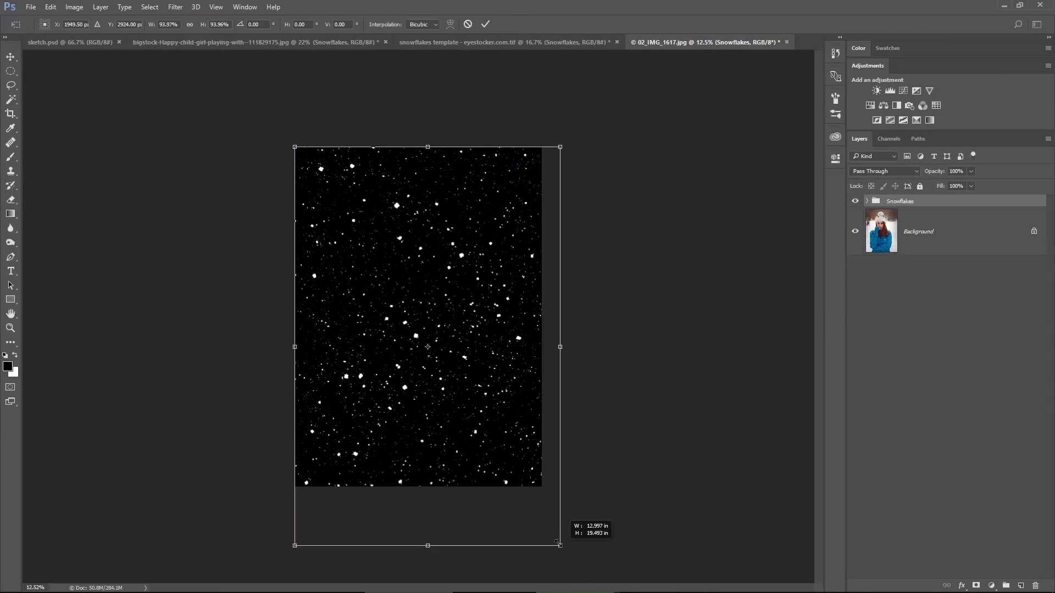
pyautogui.moveTo(559, 545); pyautogui.dragTo(544, 520)
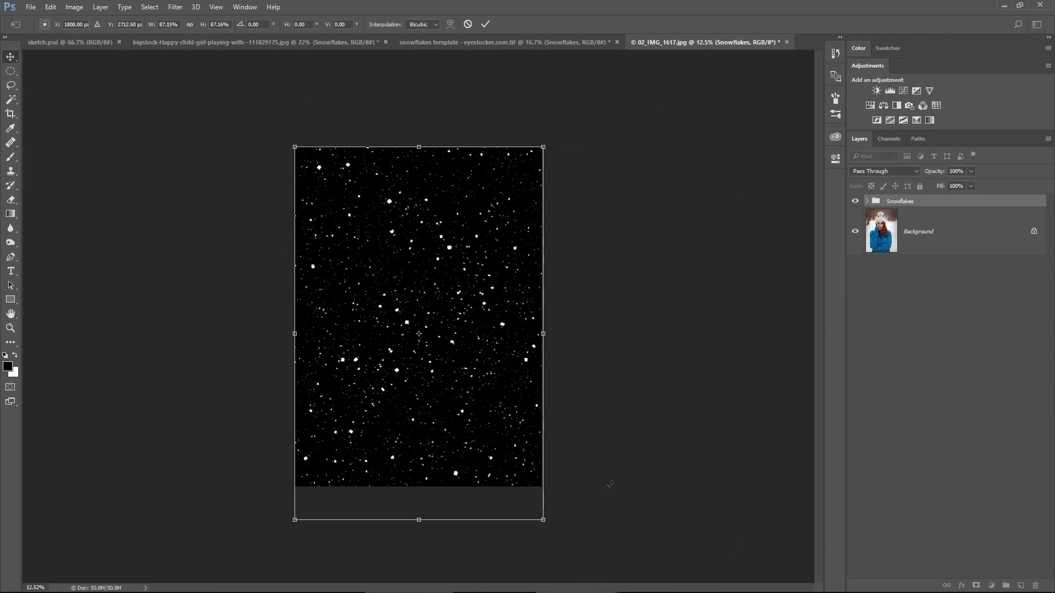
pyautogui.click(915, 172)
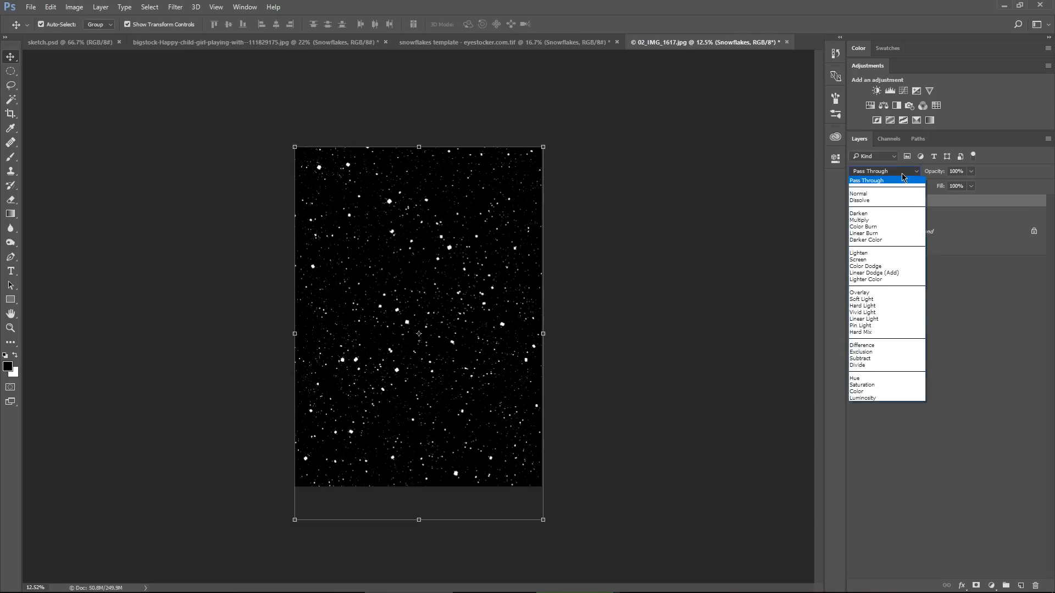
pyautogui.click(858, 259)
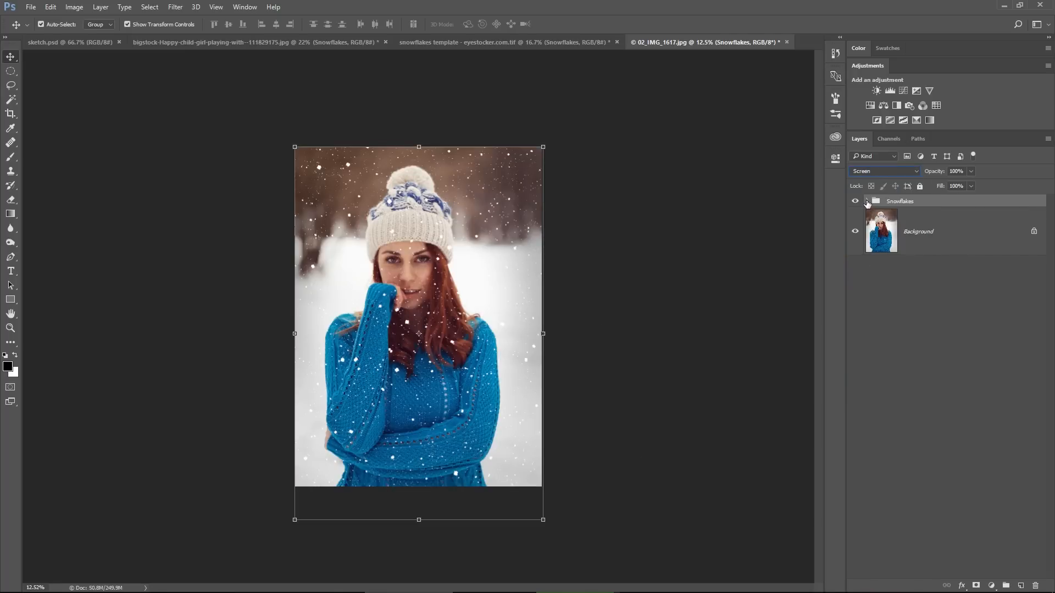
pyautogui.click(867, 200)
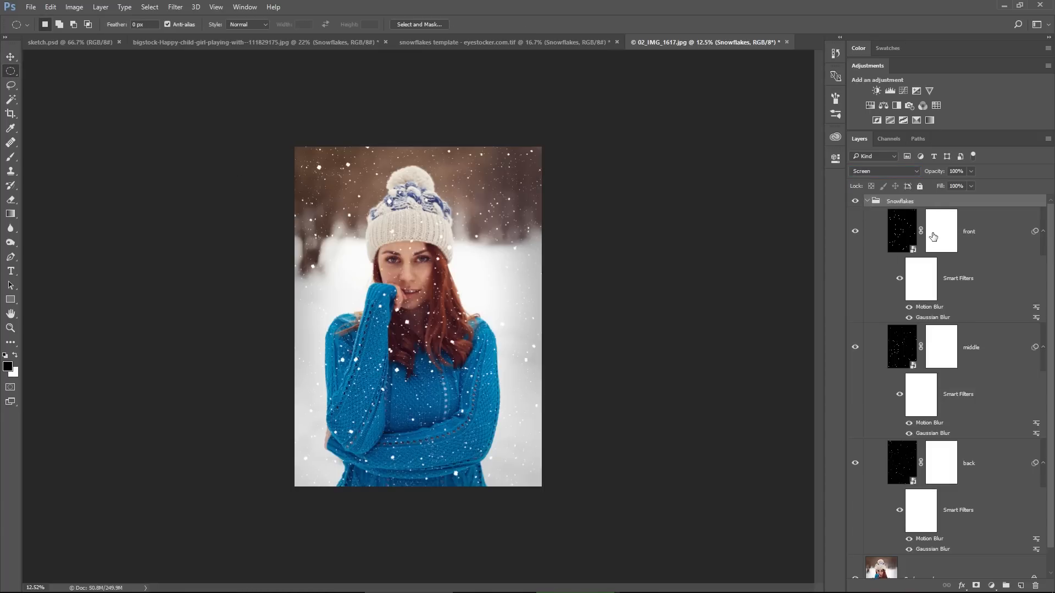
pyautogui.click(941, 230)
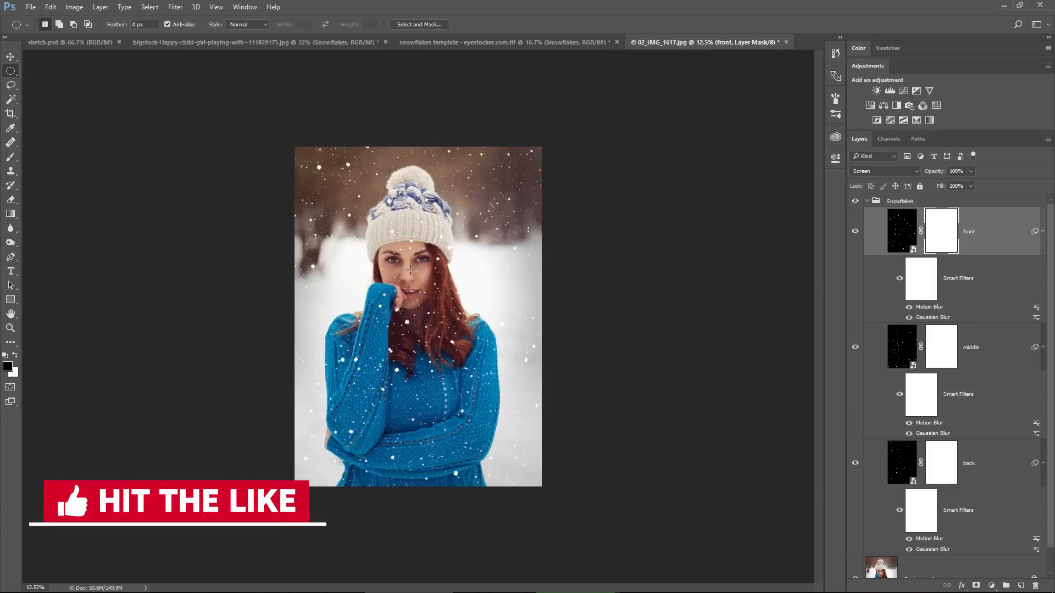